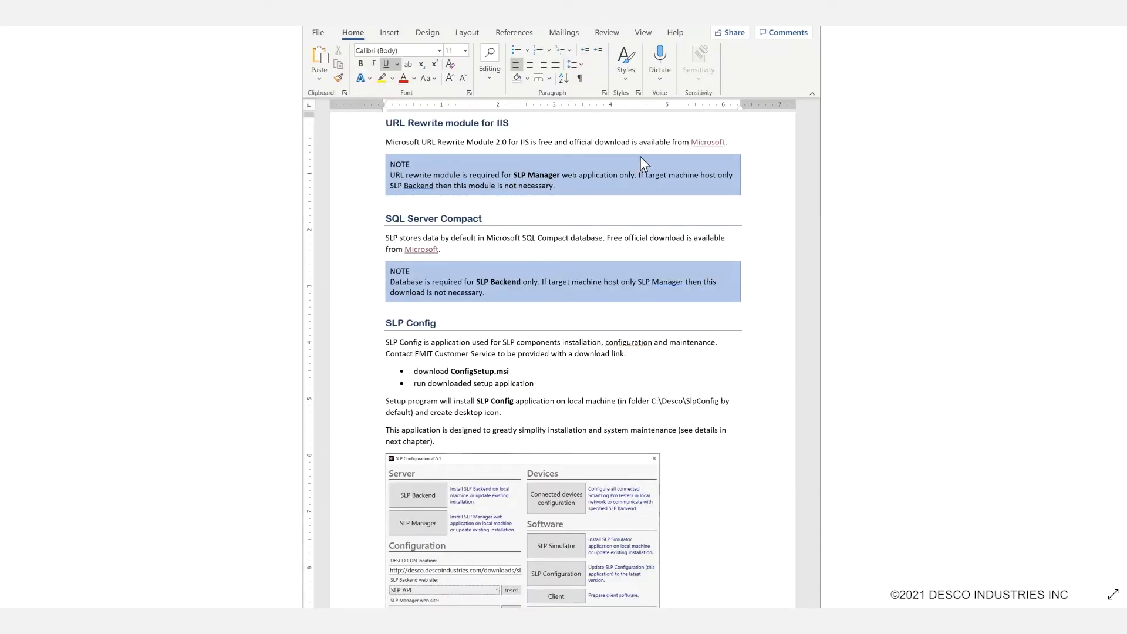
mouse_move(790, 156)
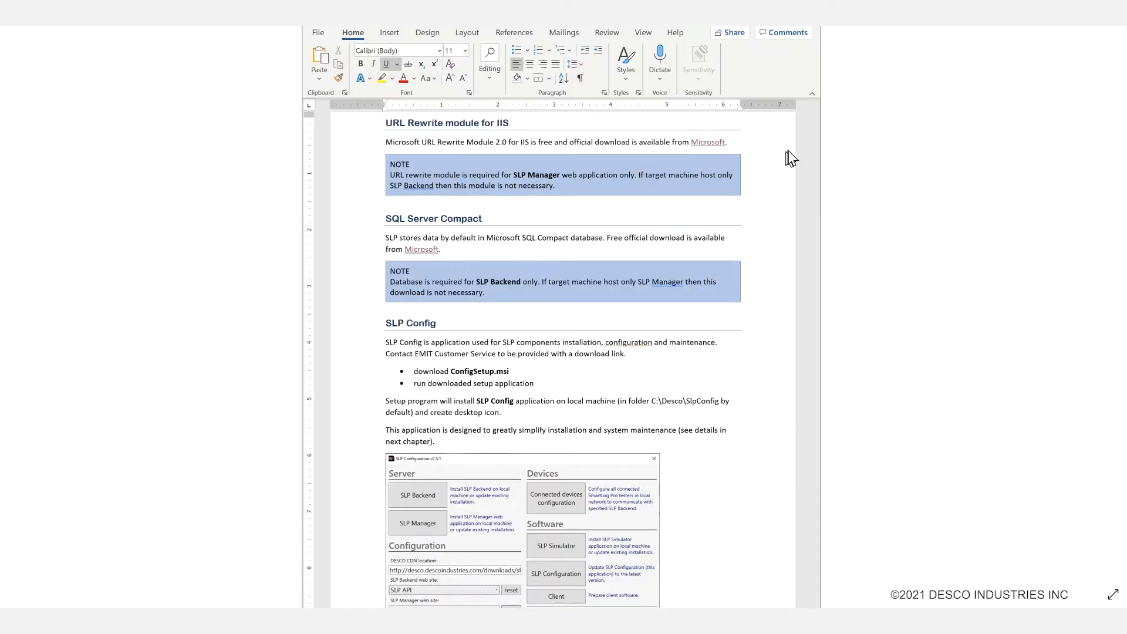
mouse_move(740, 167)
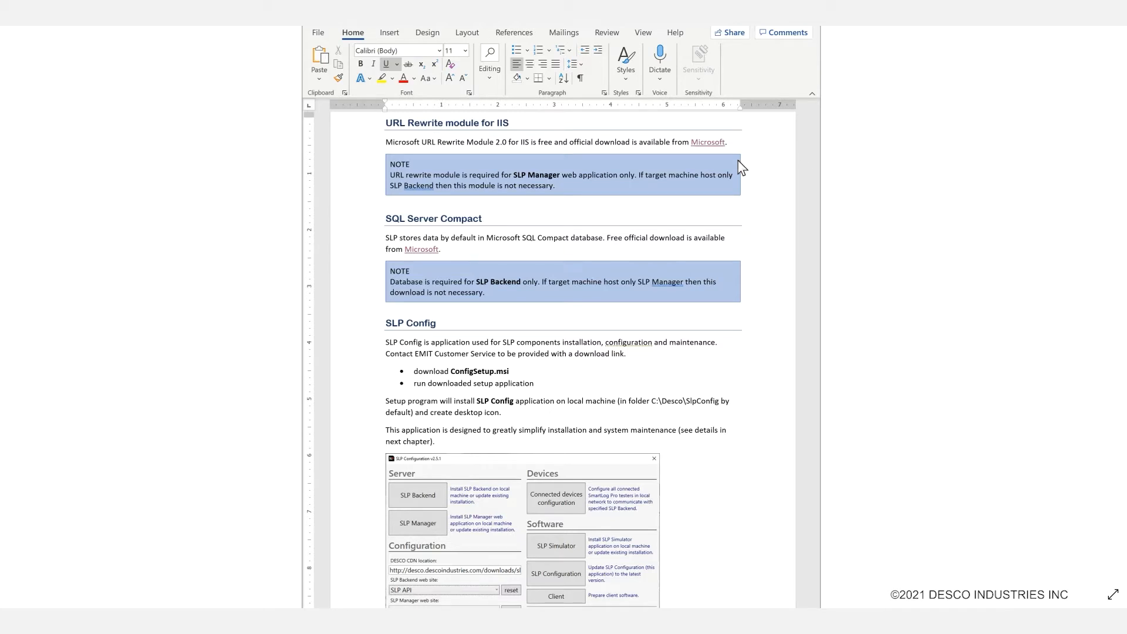
mouse_move(730, 163)
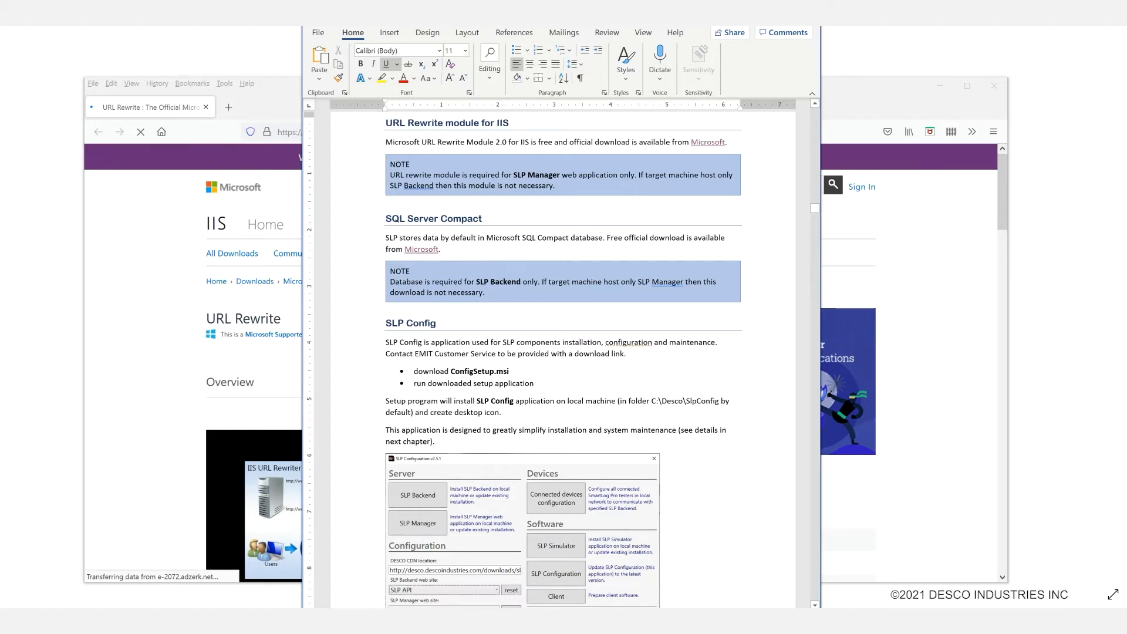
mouse_move(480, 239)
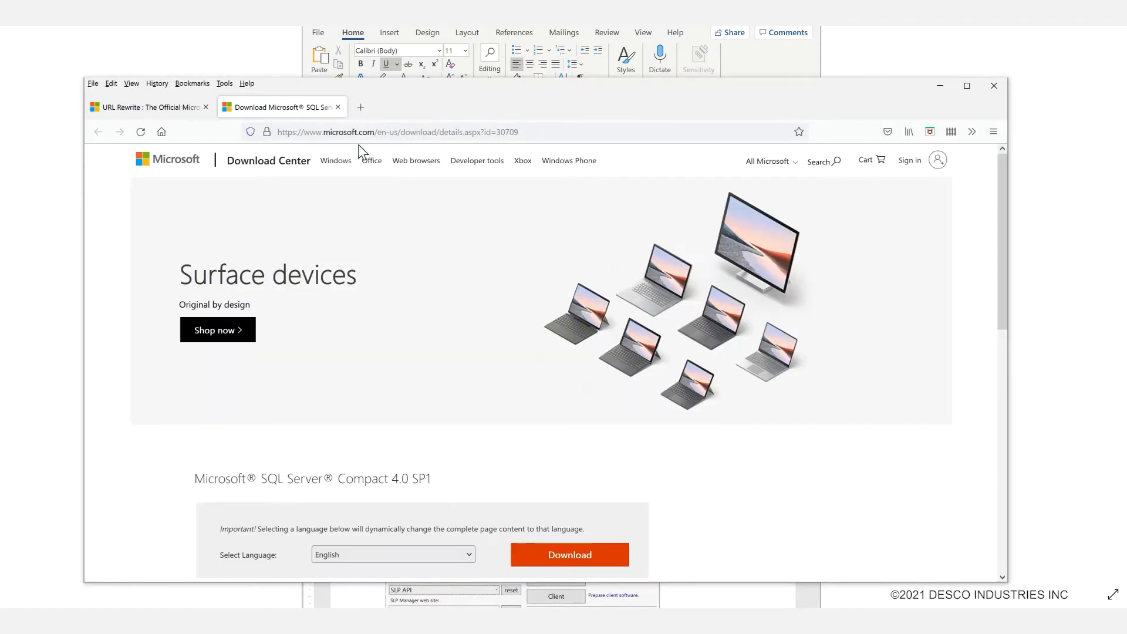
Step: Scroll the guide down past the Microsoft download links to the SLP Config section
scroll("down", 3)
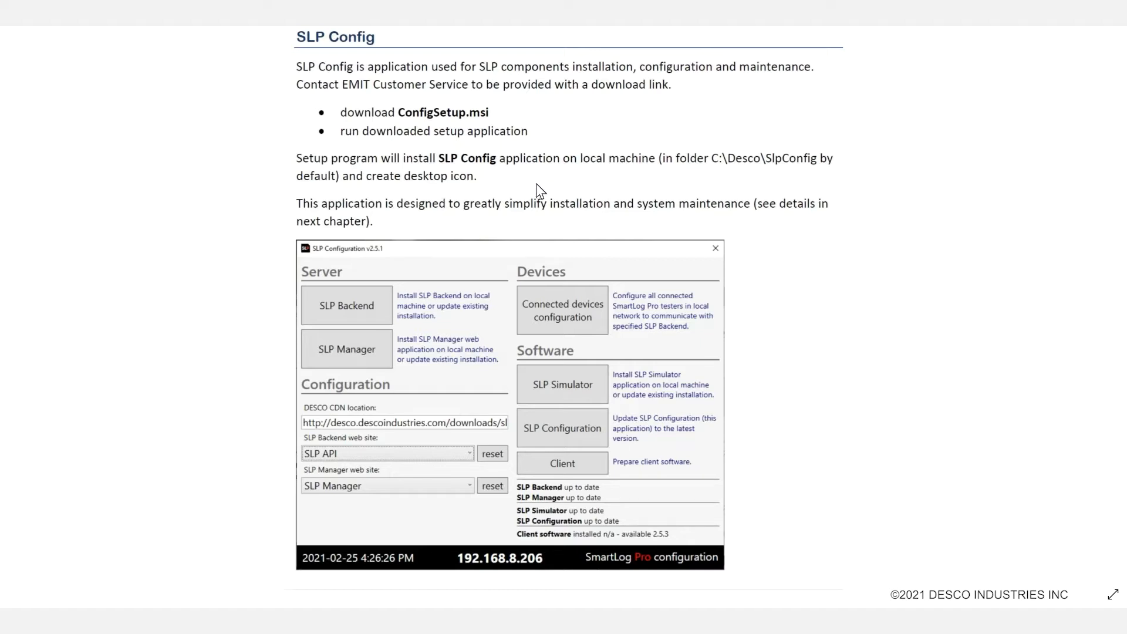
mouse_move(556, 195)
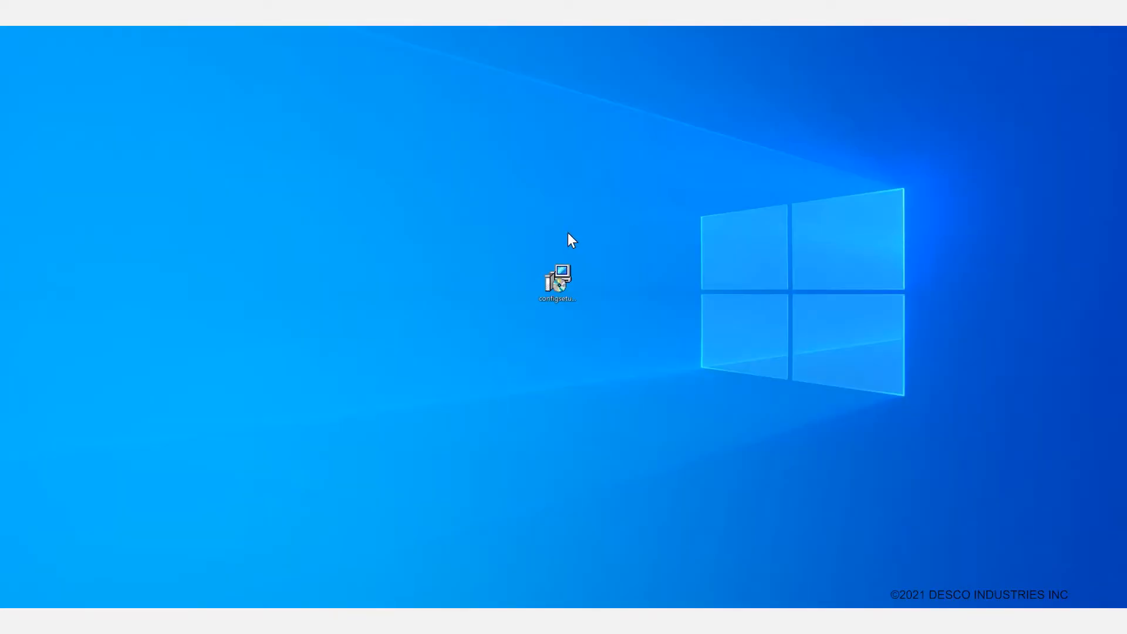
mouse_move(621, 298)
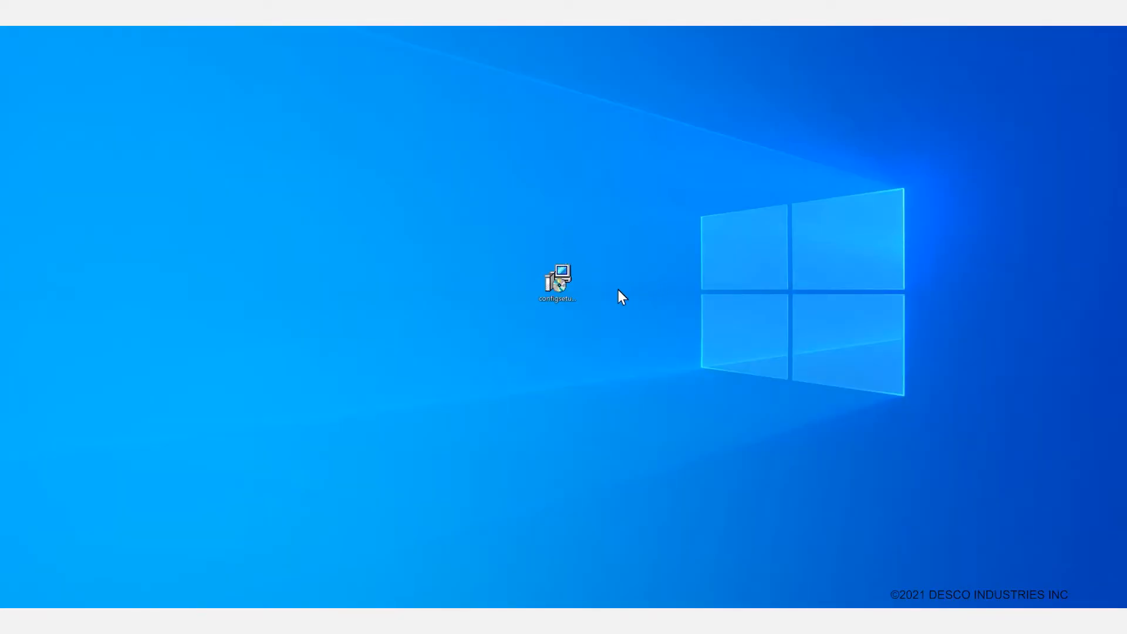
Step: Minimize Word to reveal the ConfigSetup installer icon on the desktop
left_click(556, 280)
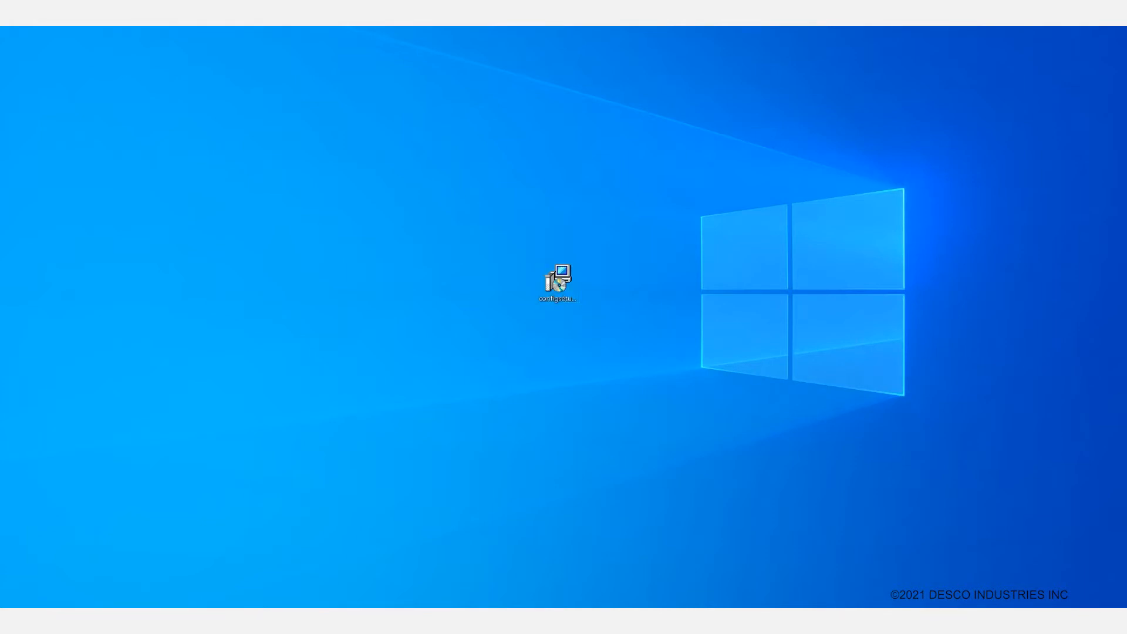
Step: Run configsetup and install SLPConfig for Everyone into C:\Desco\SLPConfig\
double_click(555, 281)
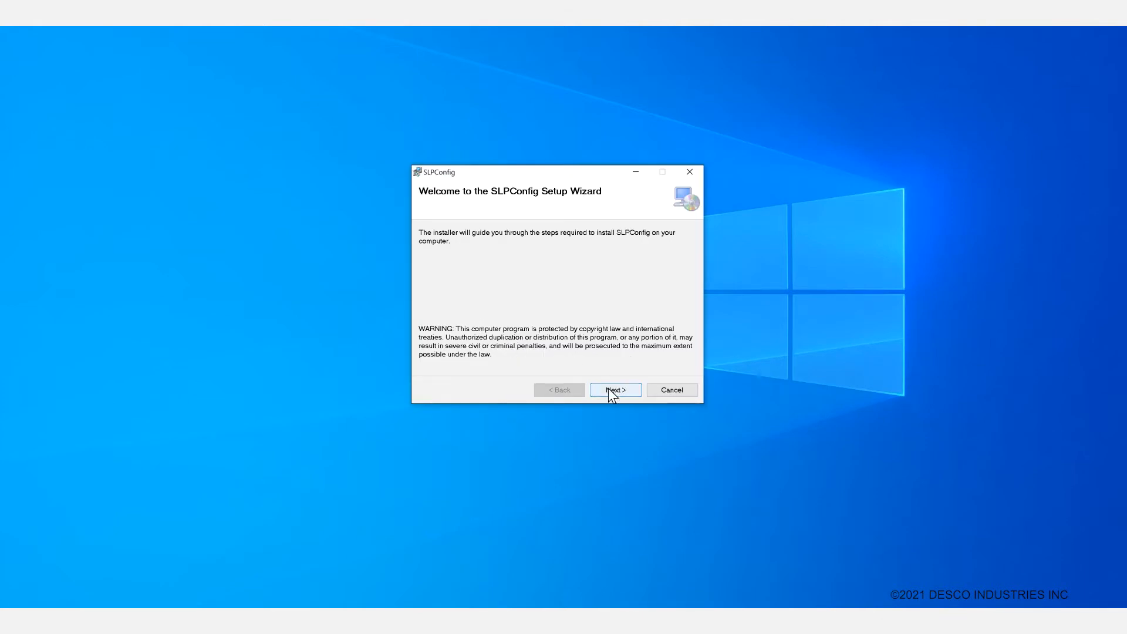
left_click(615, 390)
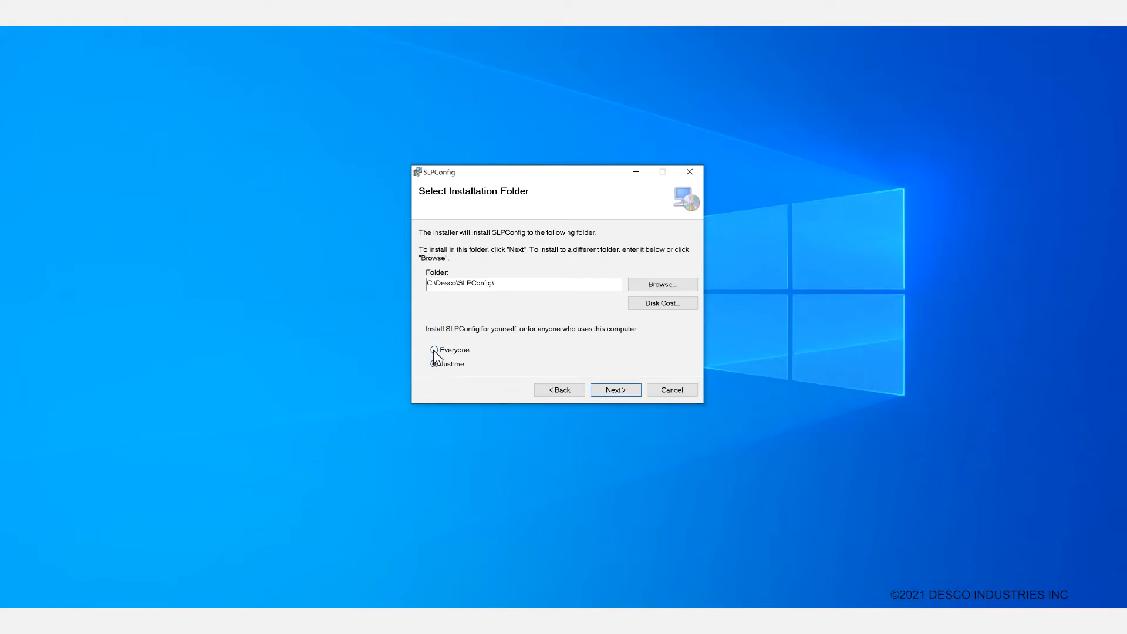
left_click(434, 349)
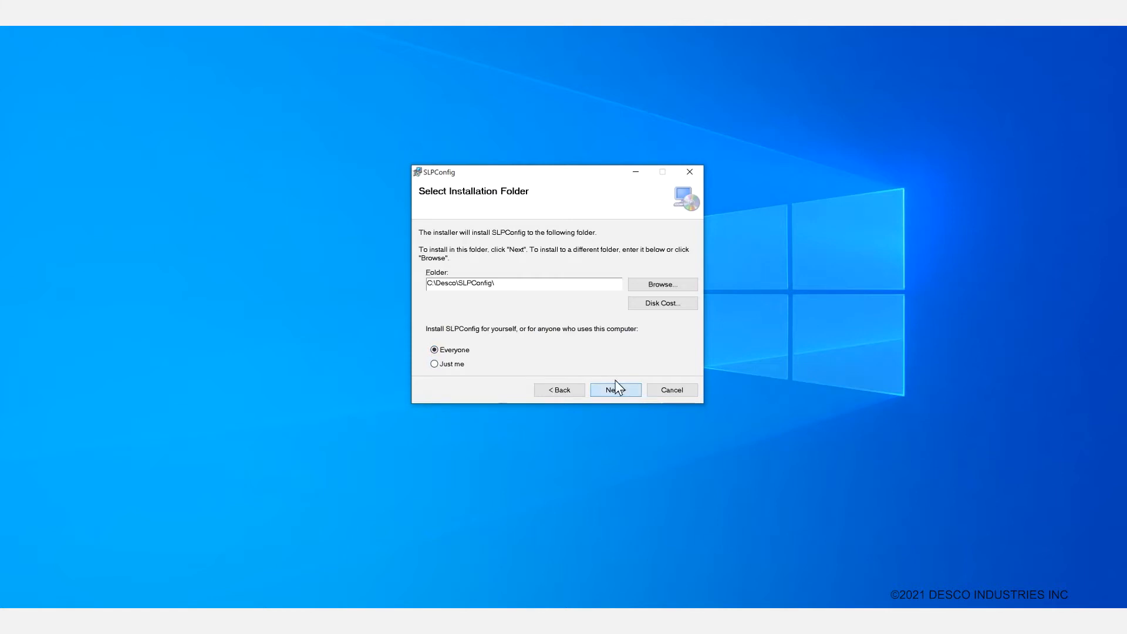
left_click(614, 389)
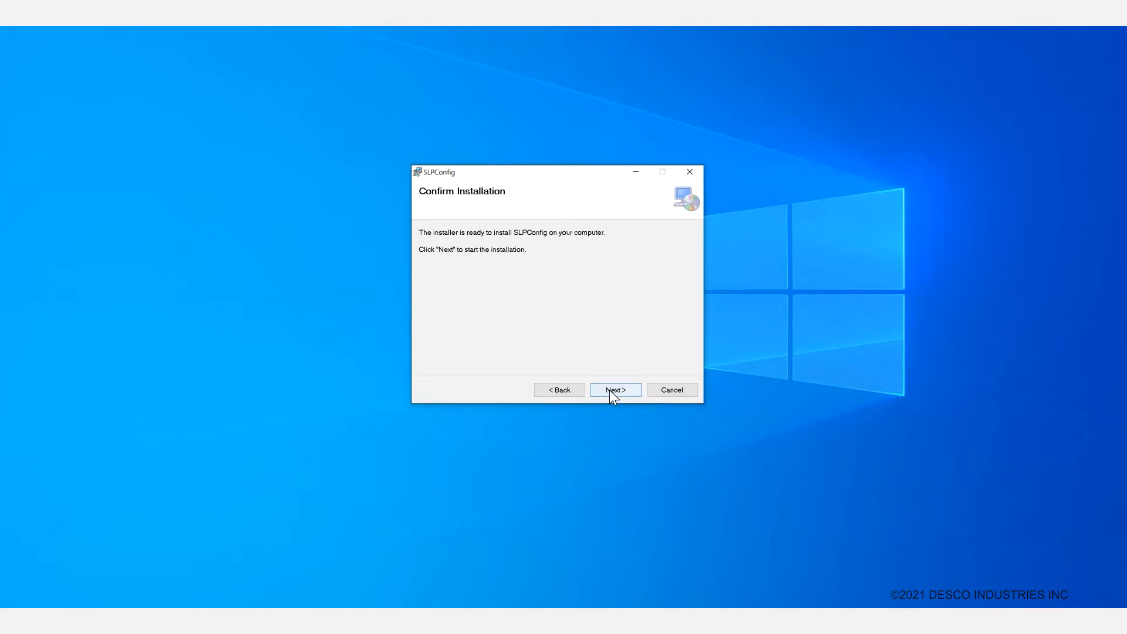
left_click(614, 389)
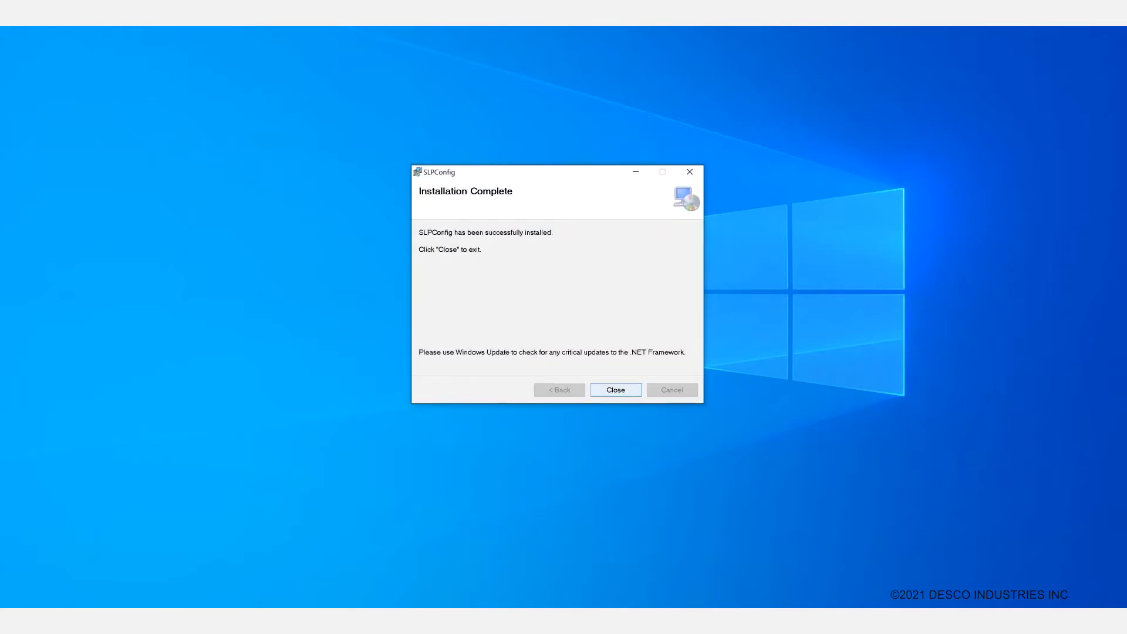
left_click(614, 390)
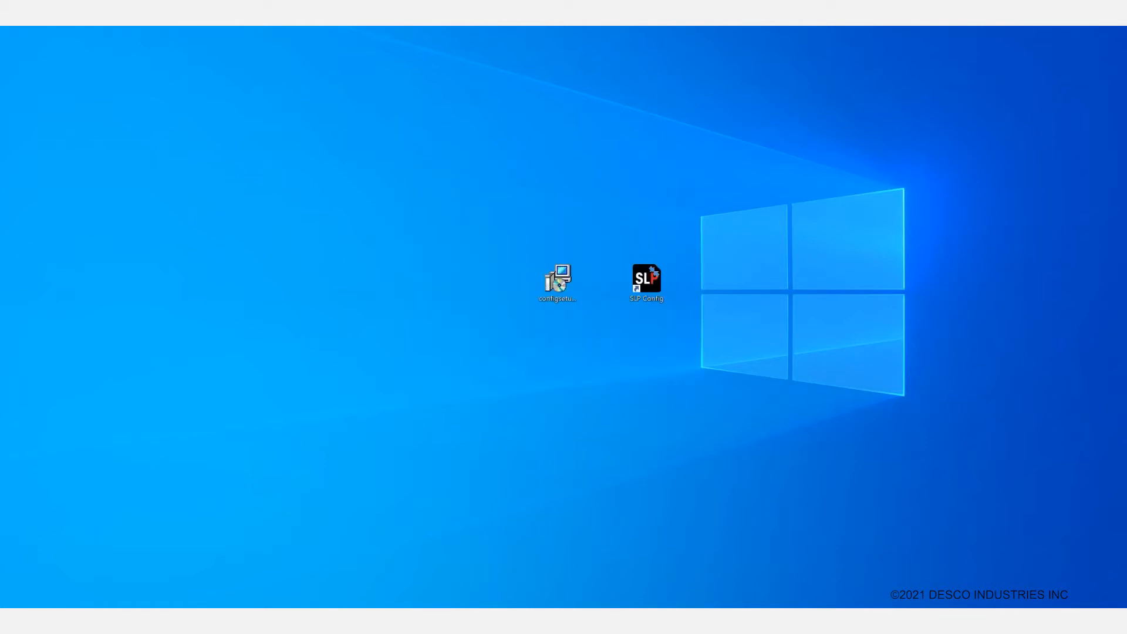
Step: Launch SLP Configuration v2.5.3 from the SLP Config desktop shortcut
left_click(645, 279)
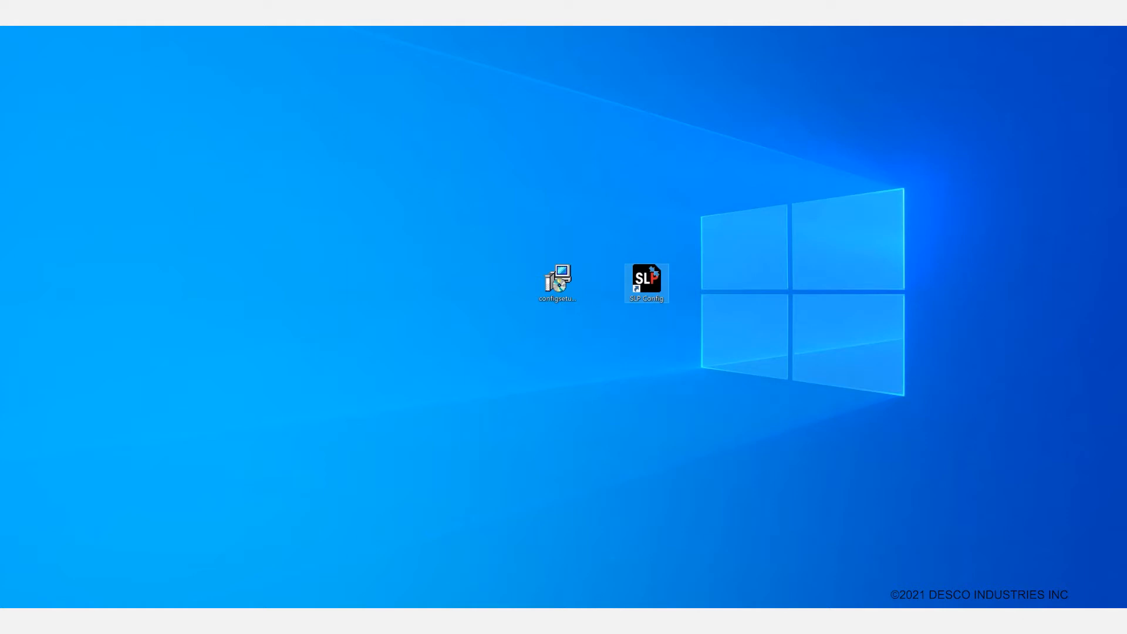
double_click(645, 282)
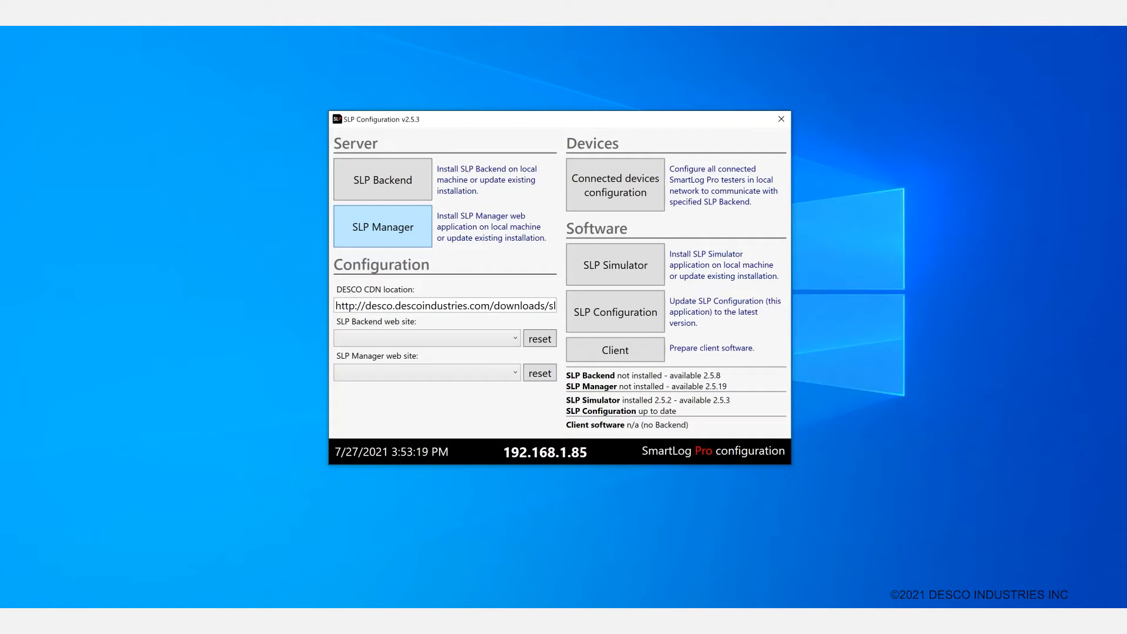
Step: Set up SLP Backend with folder C:\Desco\SLP\API and data folder C:\Desco\SLP\Data
left_click(382, 225)
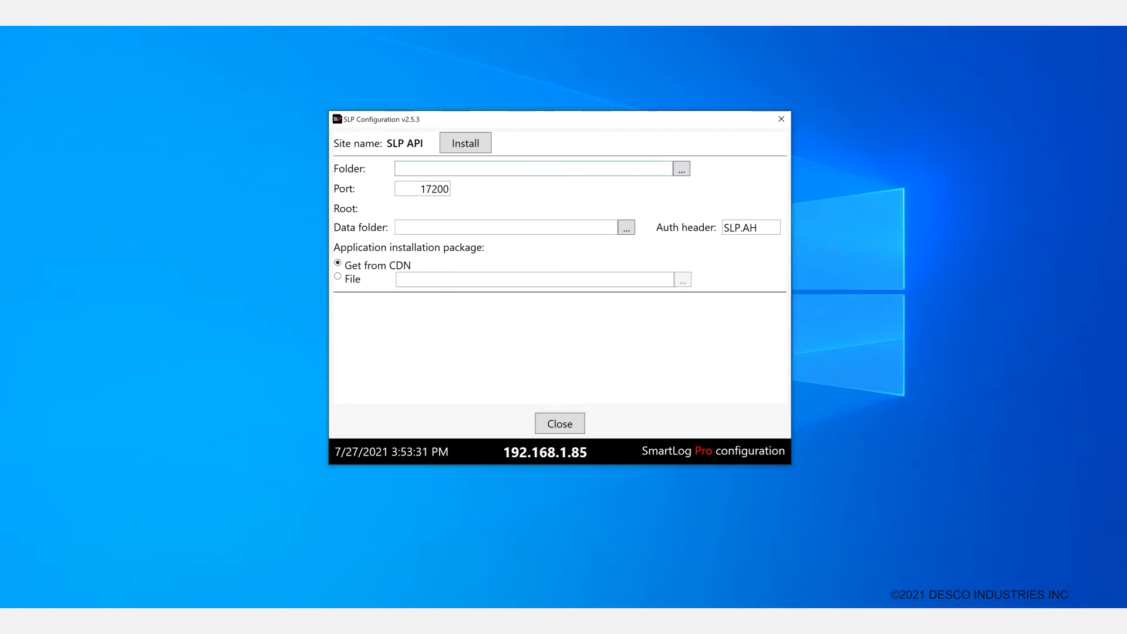
type("C:\\")
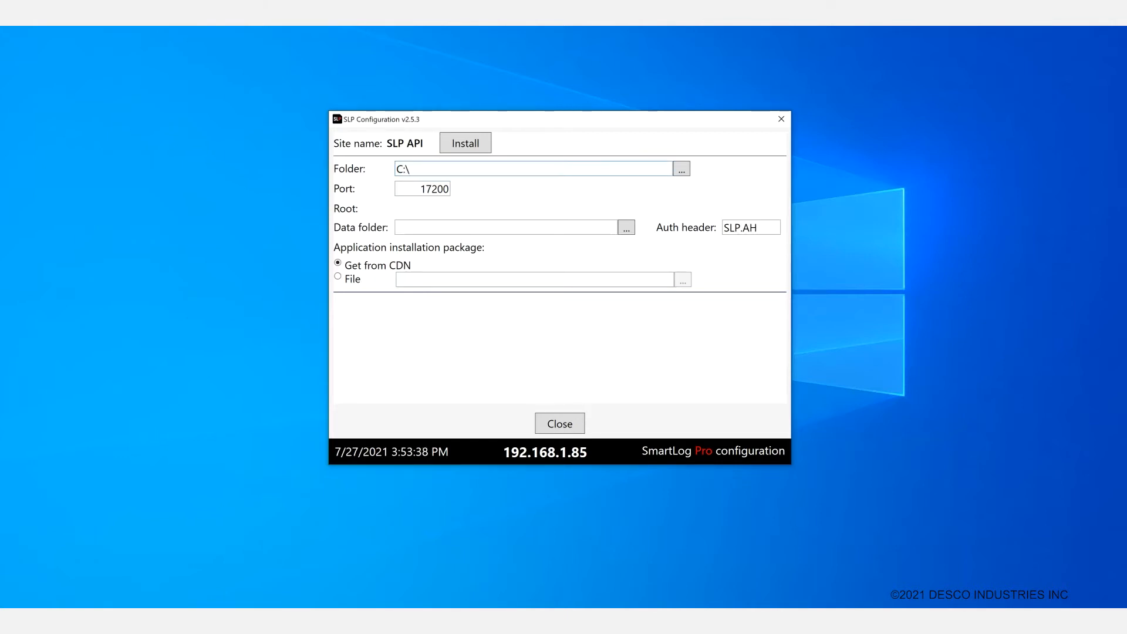
type("Desco")
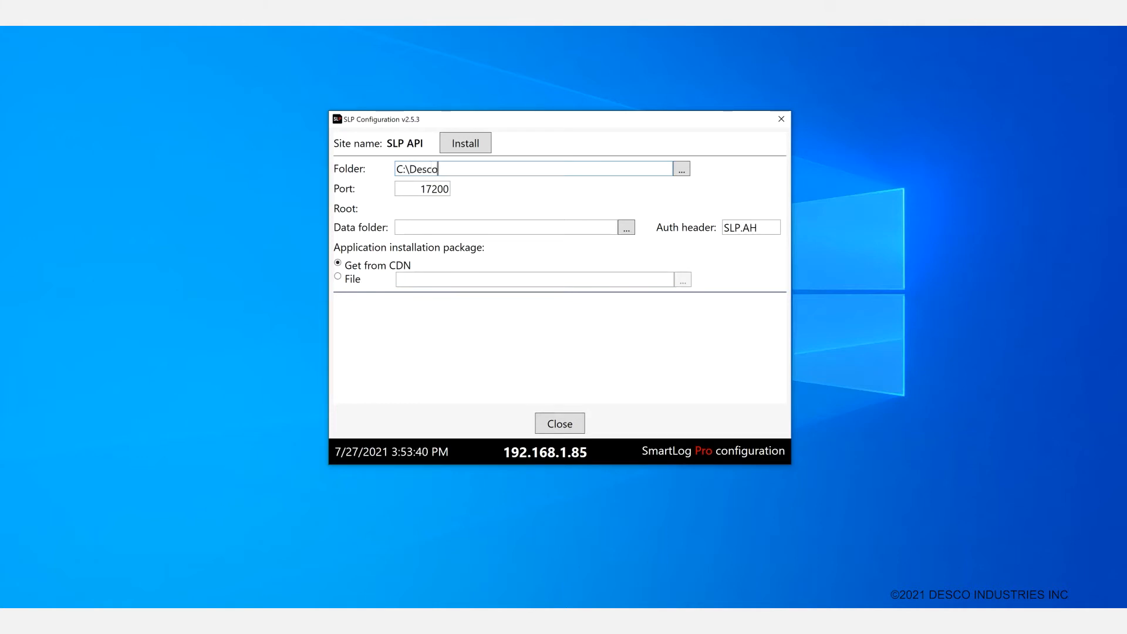
type("\\SL")
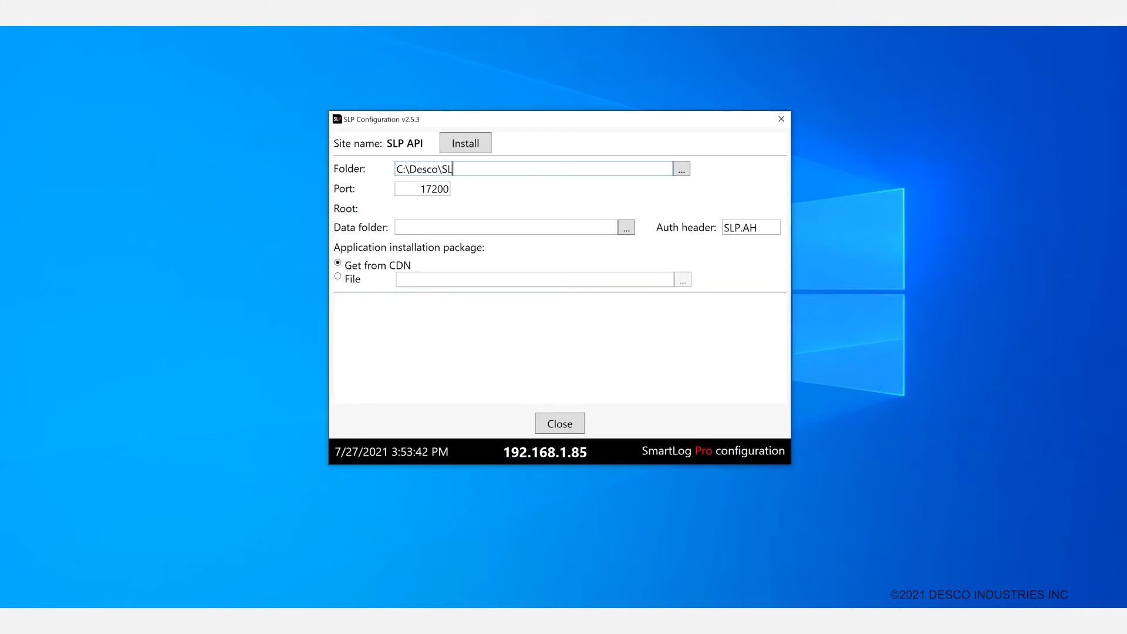
type("P\\API")
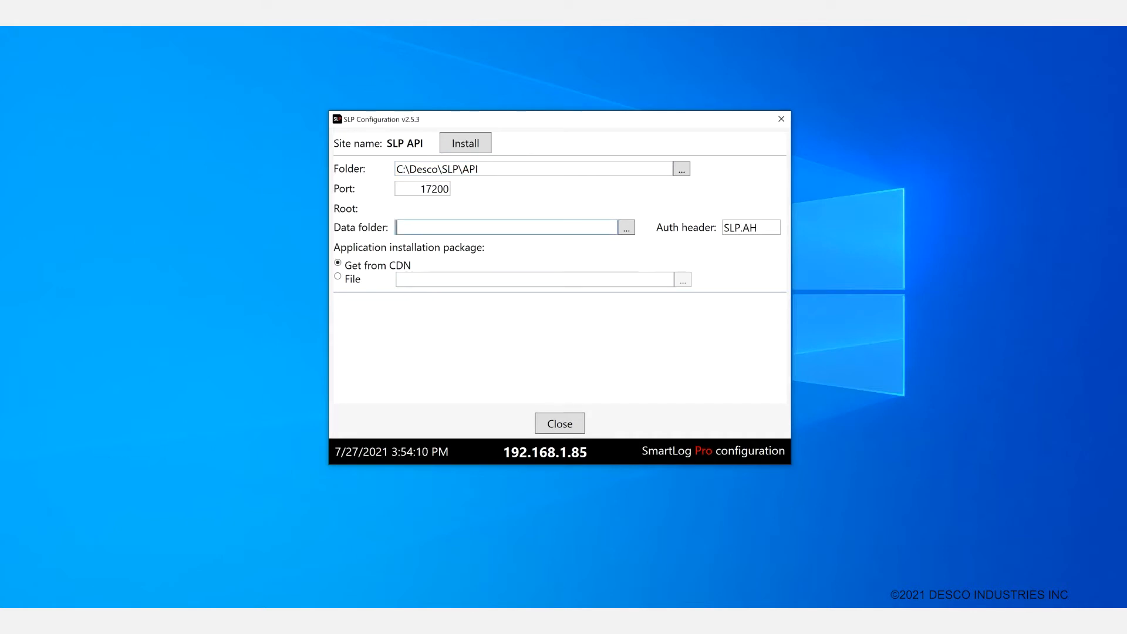
type("C:\\Desco\\SLP")
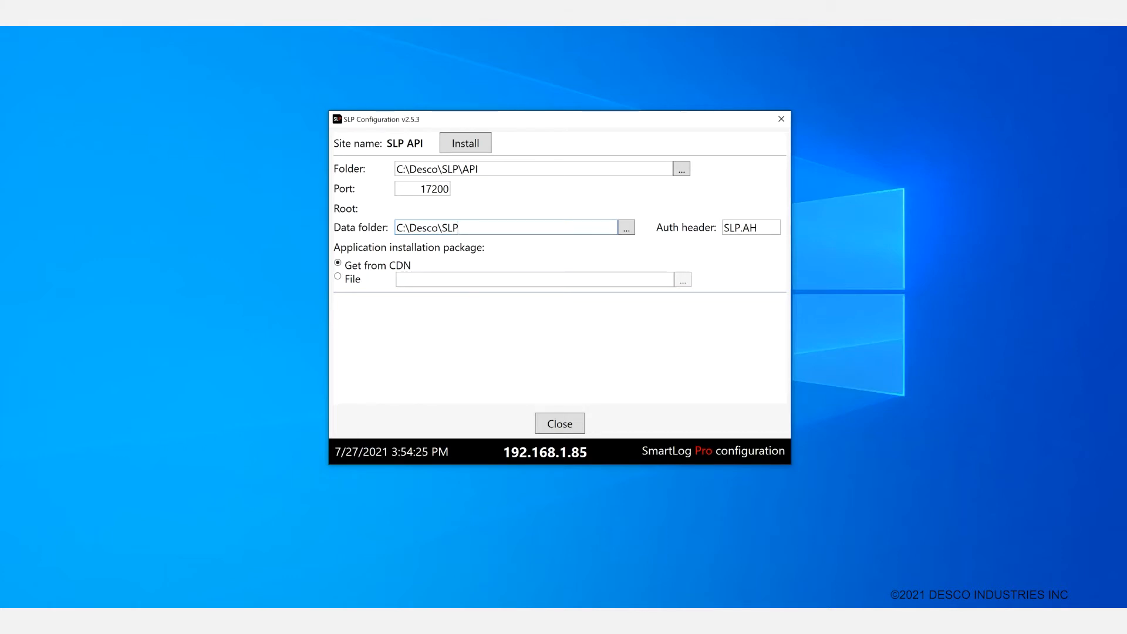
type("\\Data")
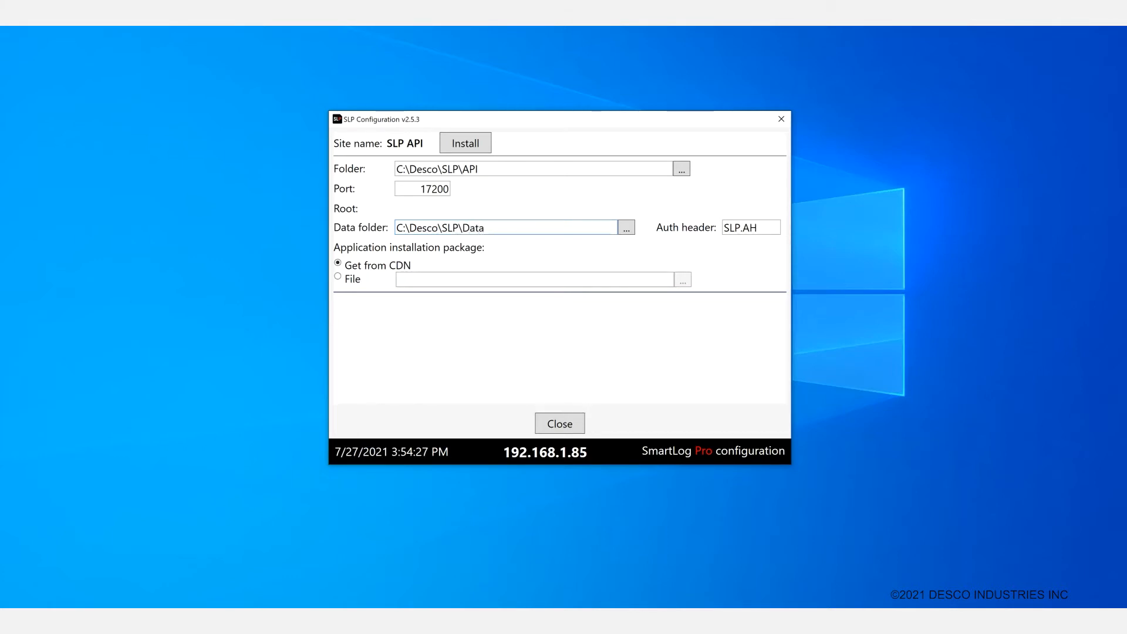
left_click(512, 228)
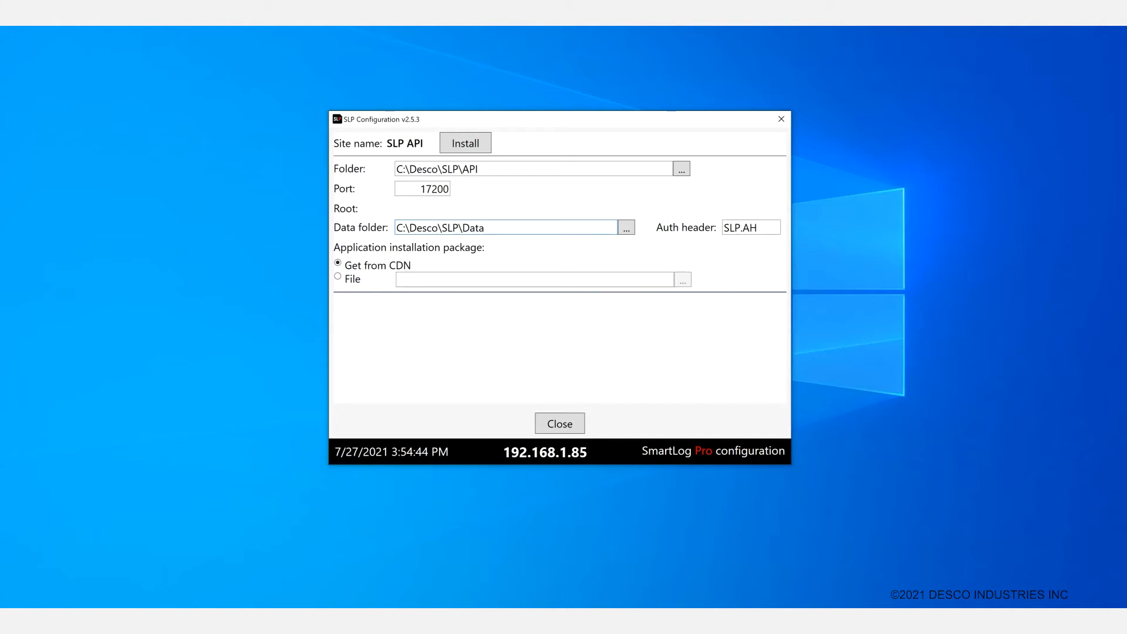
left_click(510, 227)
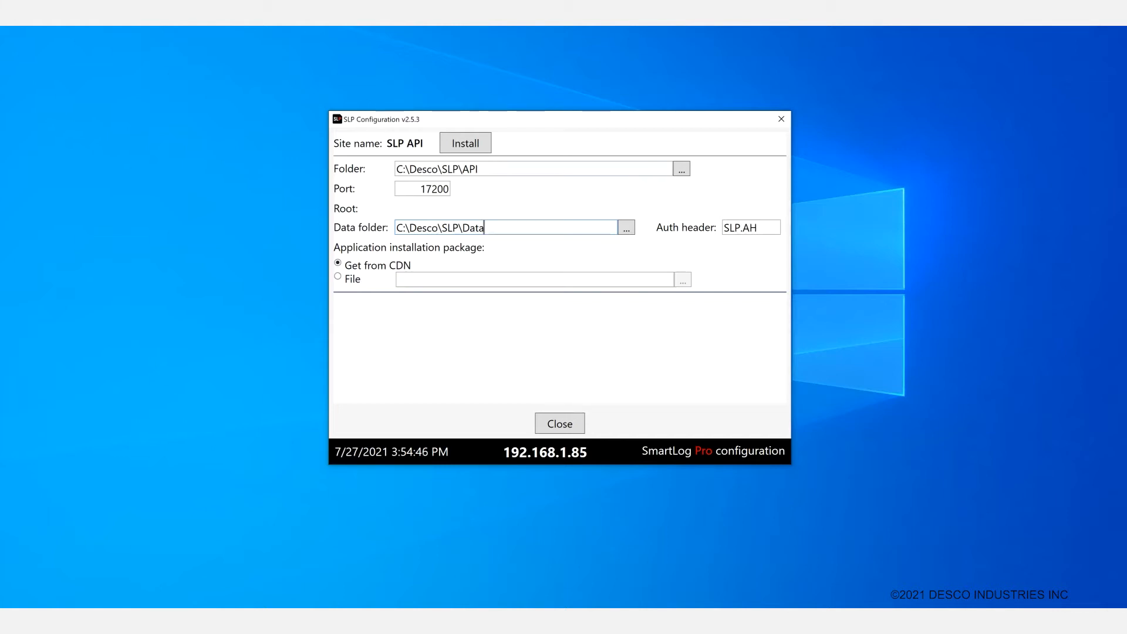
left_click(464, 142)
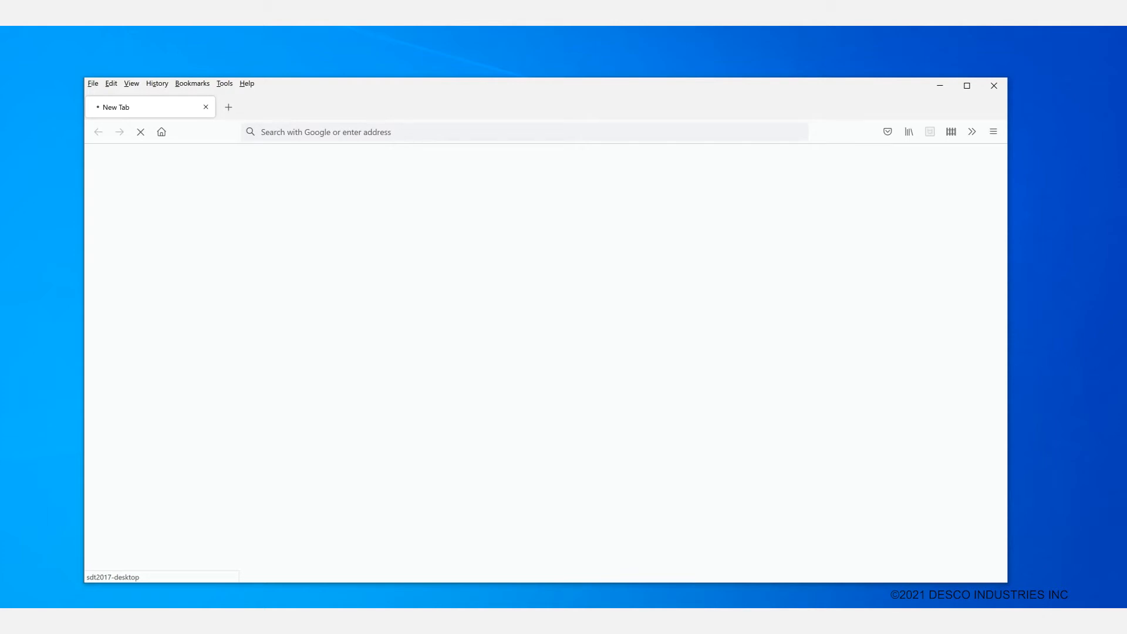
Step: Enter sdt2017-desktop:17200 in Firefox's address bar to check the backend site
type("sdt2017-desktop:17200")
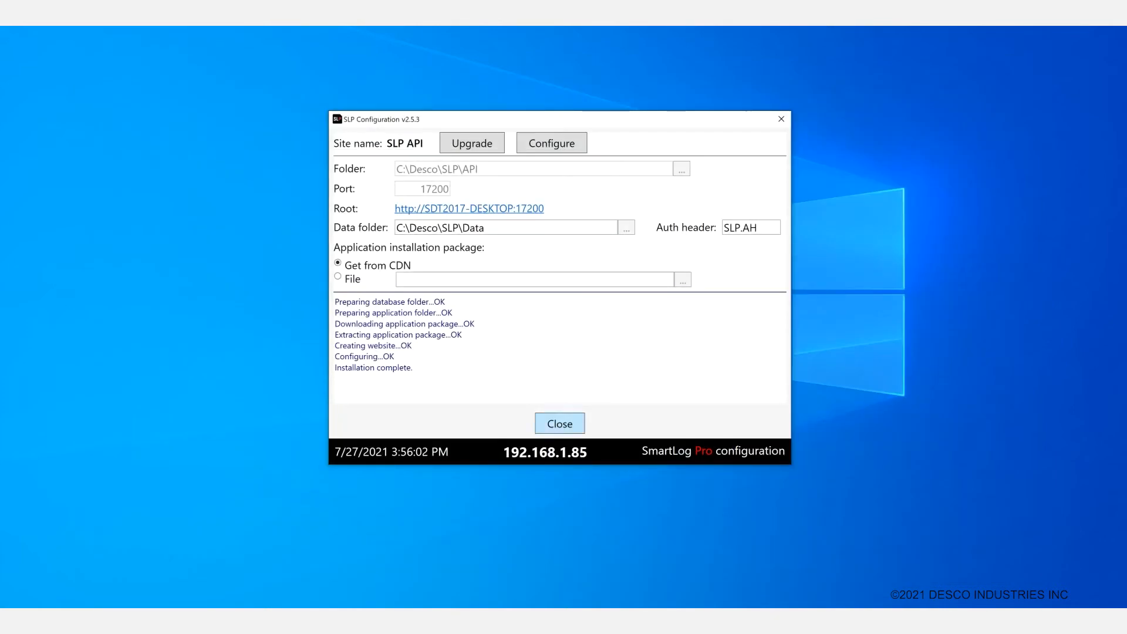
Step: Install SLP Manager into C:\Desco\SLP\Admin on port 17205
left_click(559, 424)
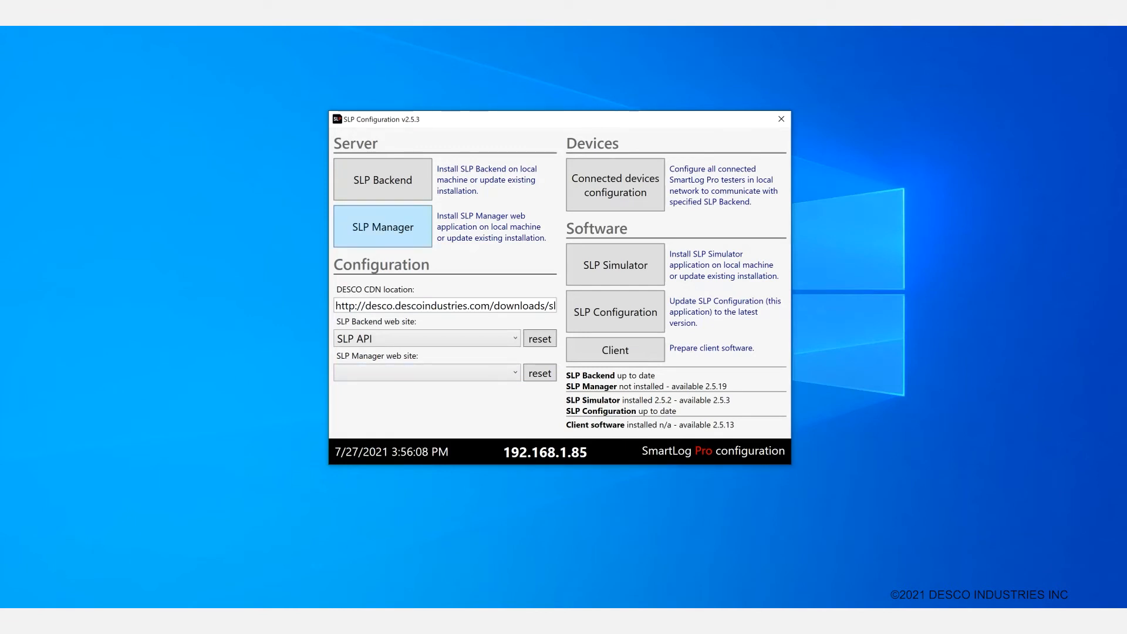
left_click(382, 225)
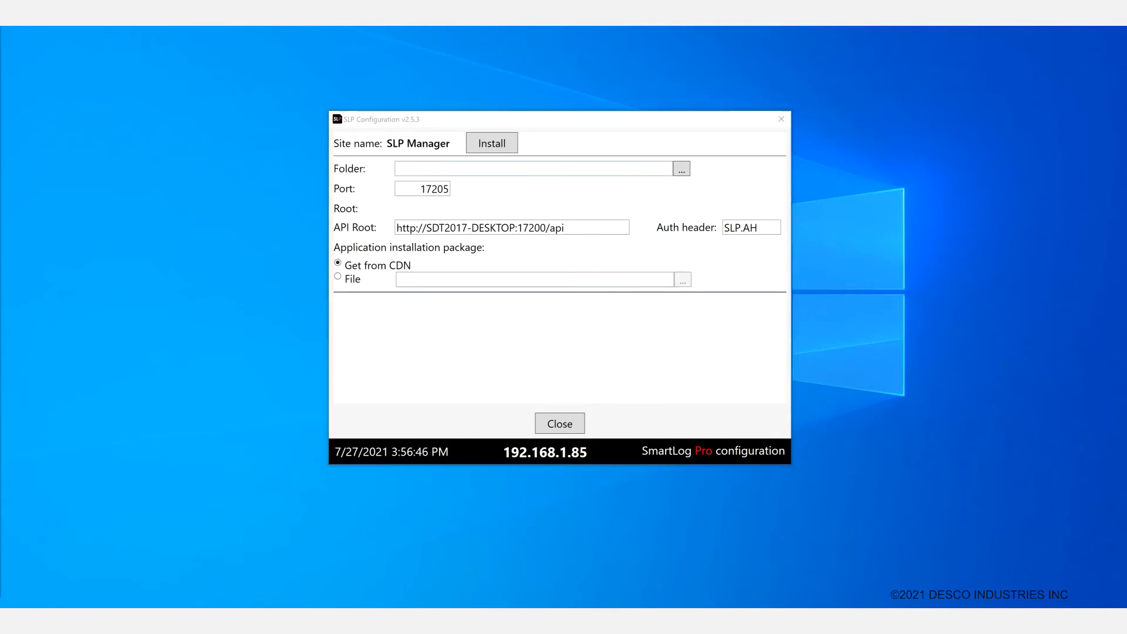
type("C:\\Desco\\SLP\\Admin")
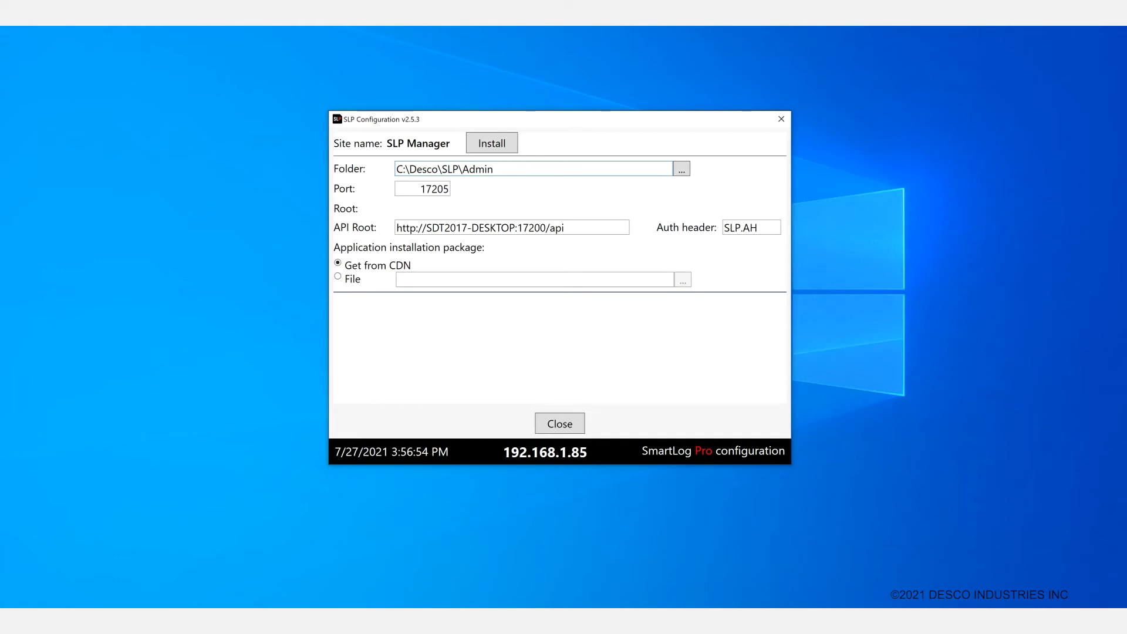
left_click(496, 168)
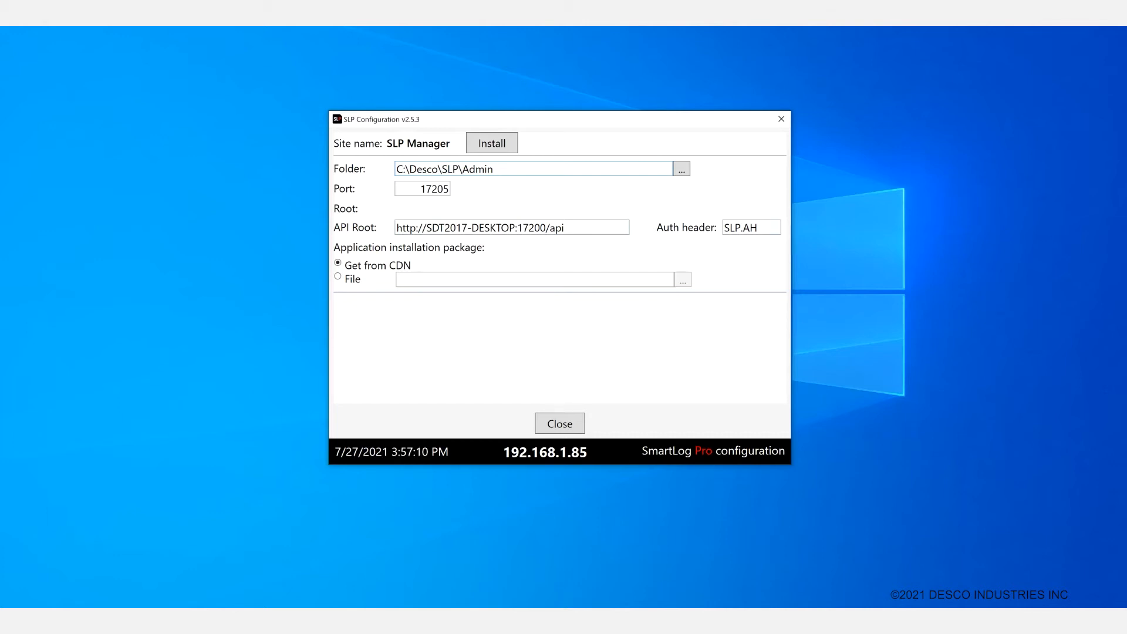
left_click(535, 168)
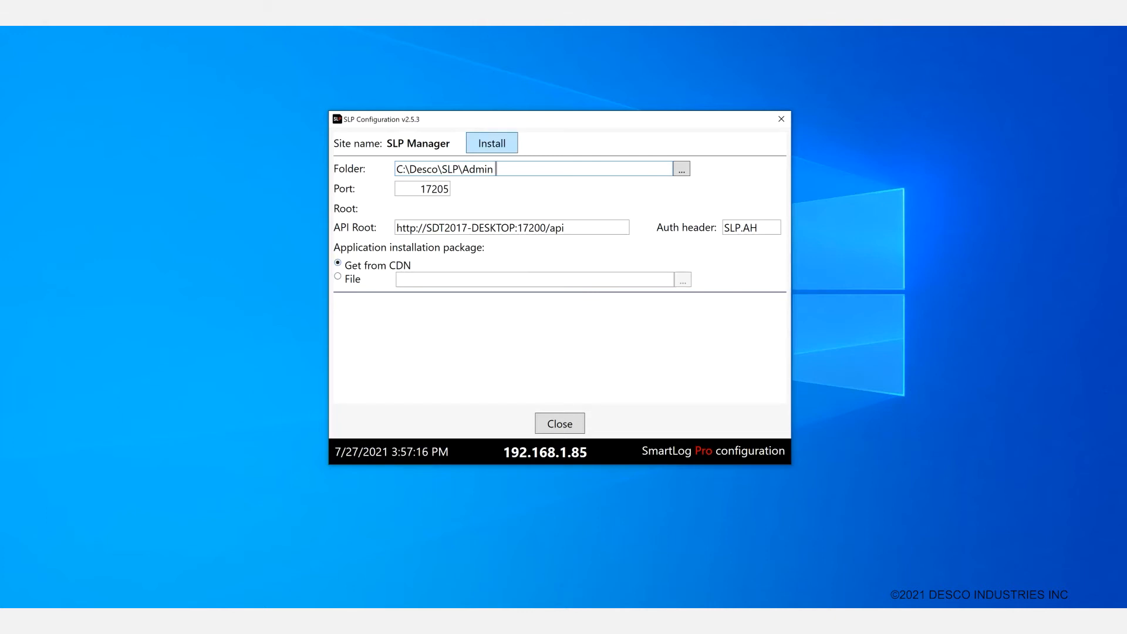
left_click(492, 143)
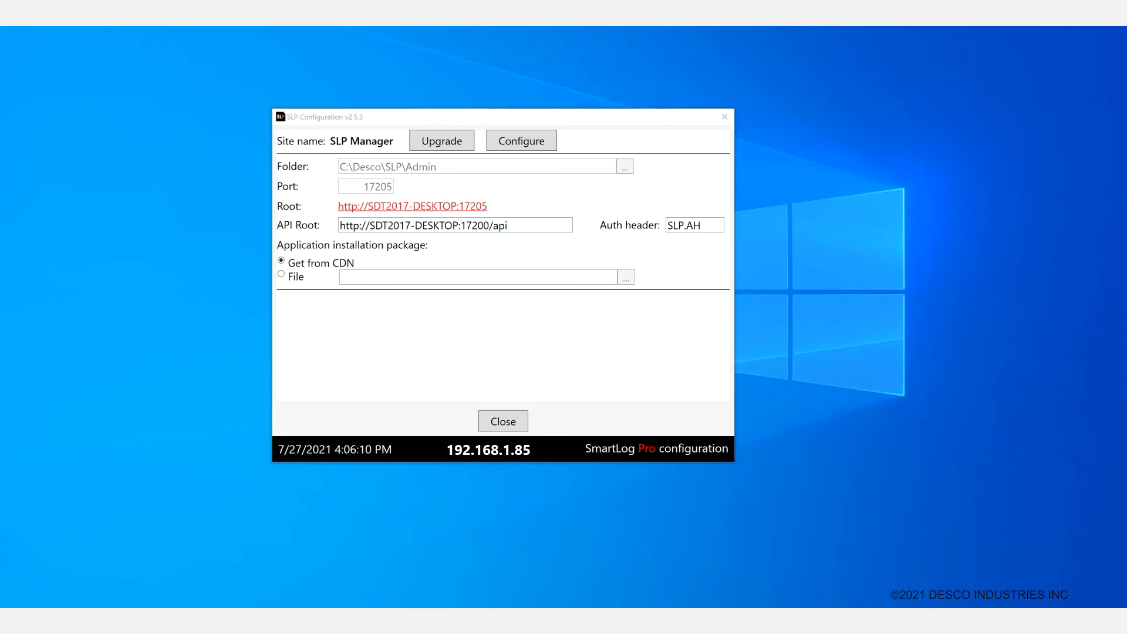
Step: Open the Manager root link and log in with username desco and password
left_click(412, 206)
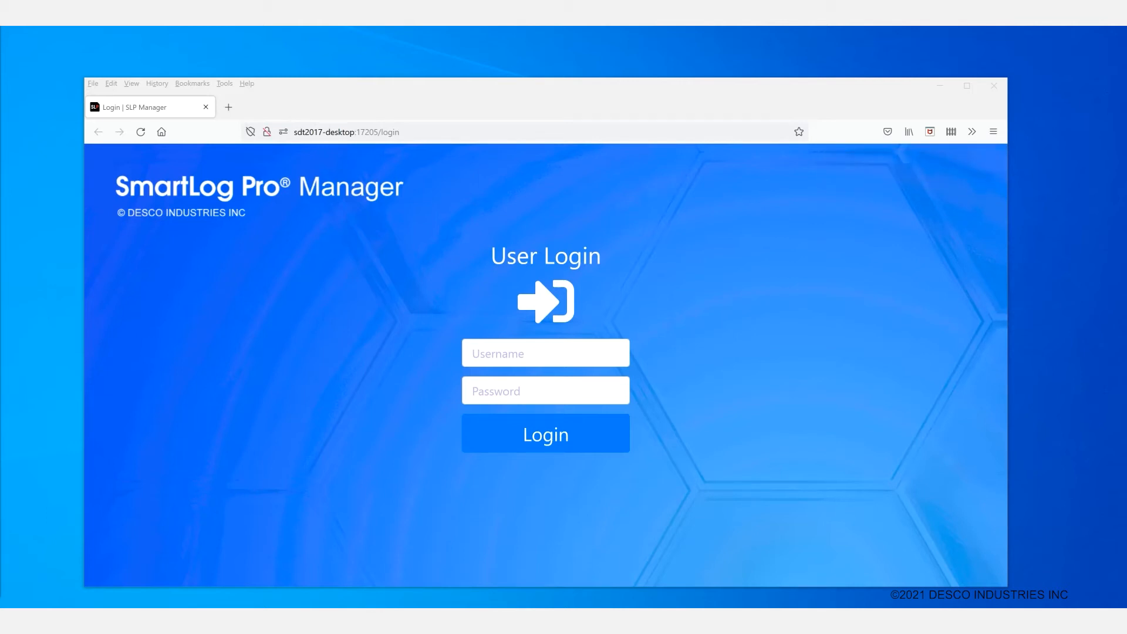
left_click(545, 352)
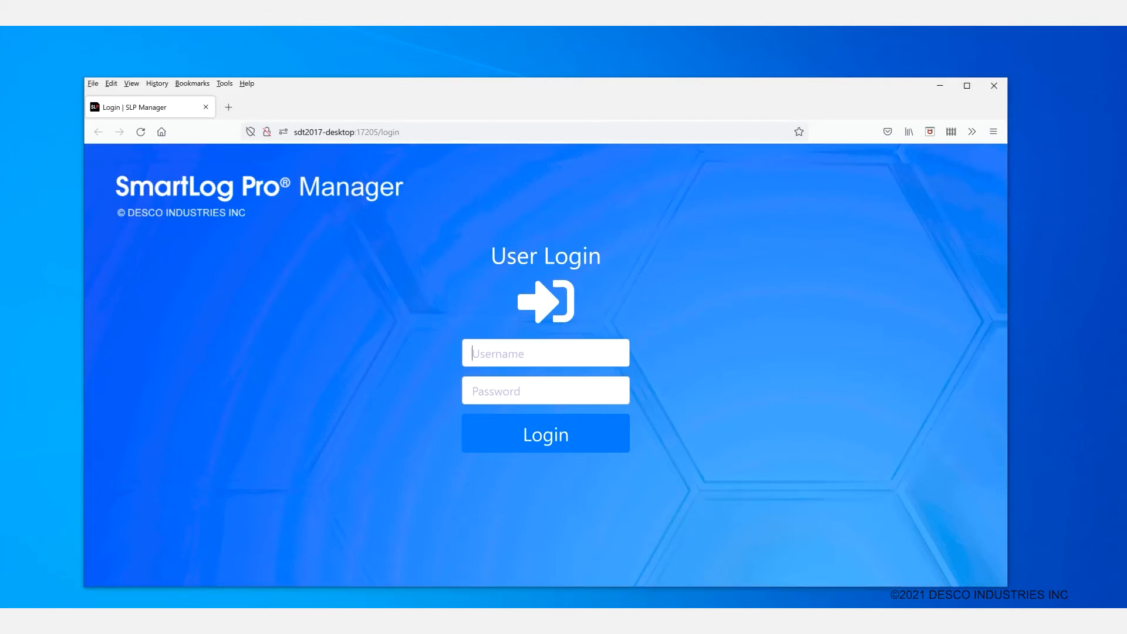
type("desco")
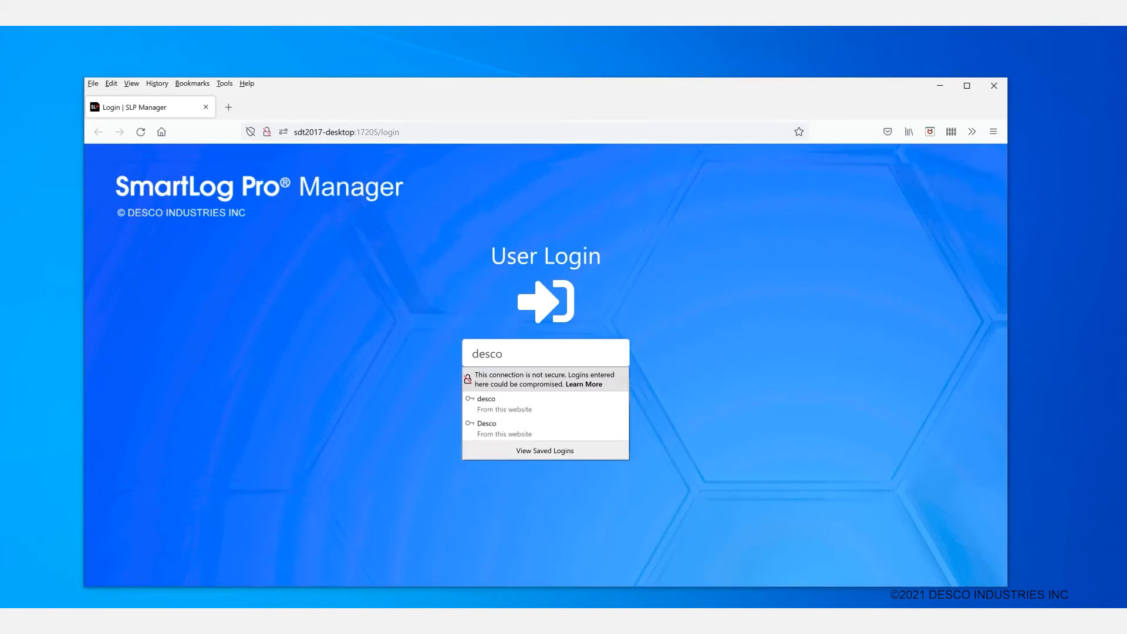
left_click(485, 403)
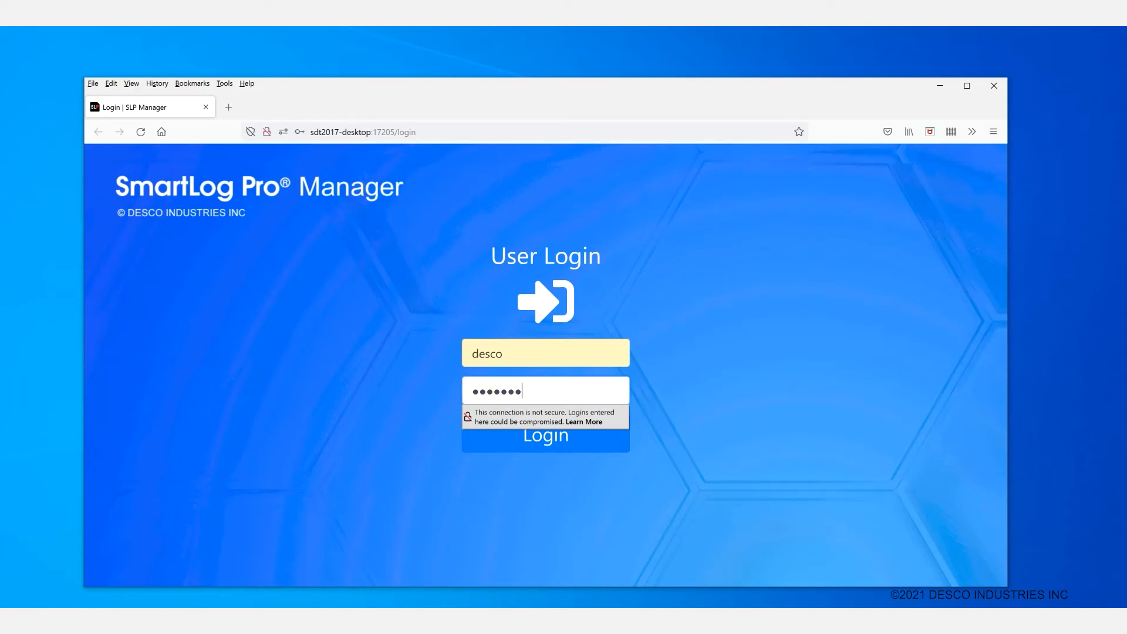
left_click(545, 432)
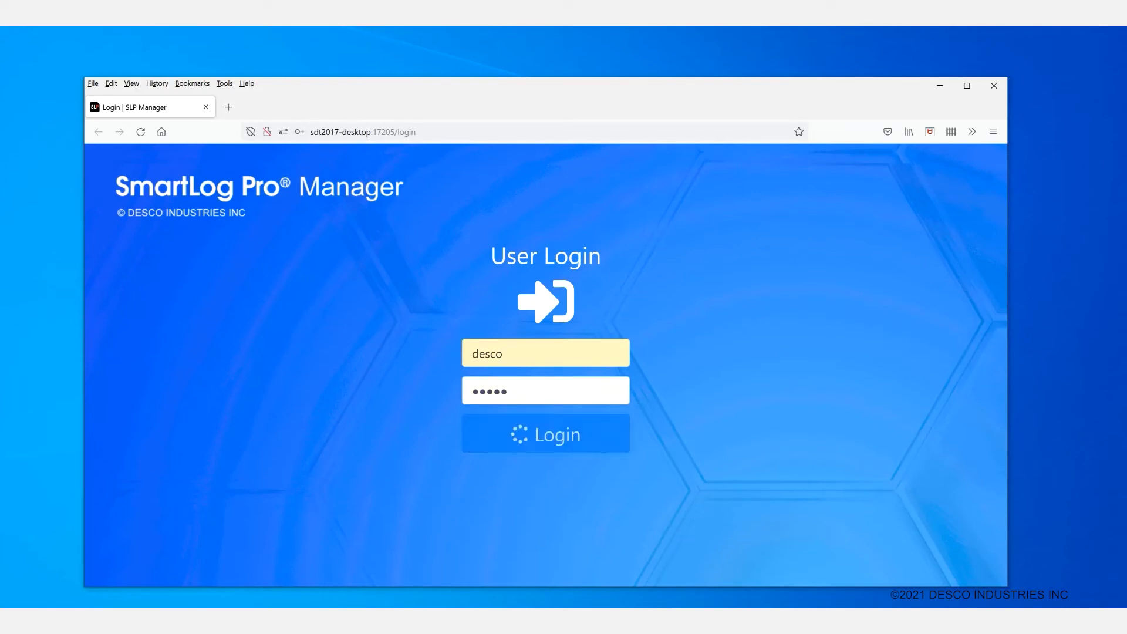
left_click(544, 432)
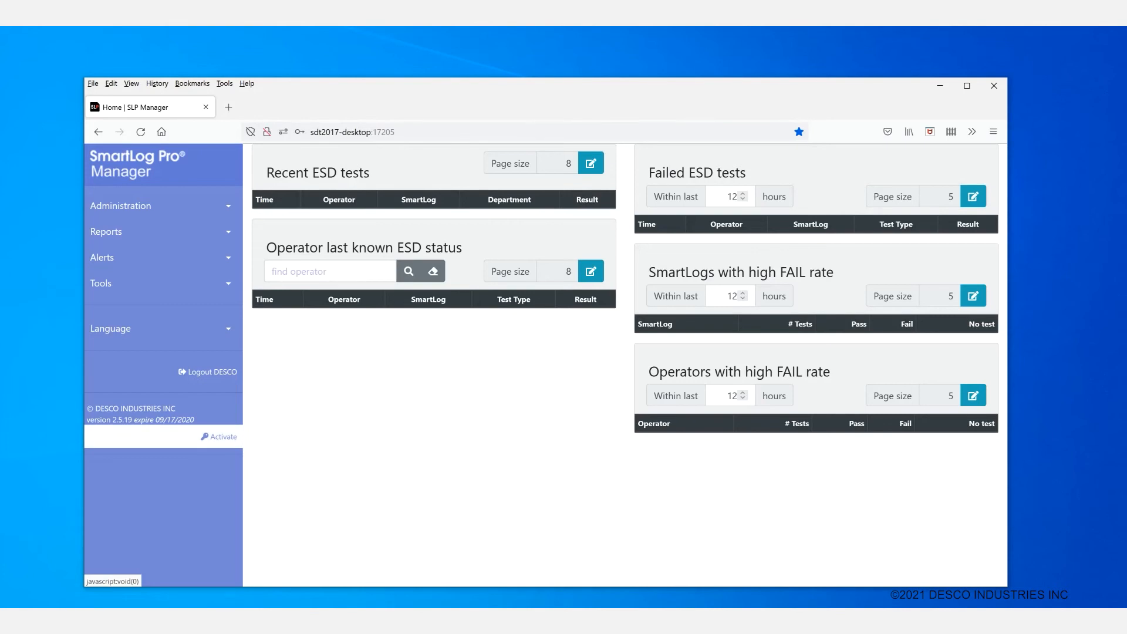
Step: View the Product ID under Activate, then dismiss the activation dialog
left_click(218, 436)
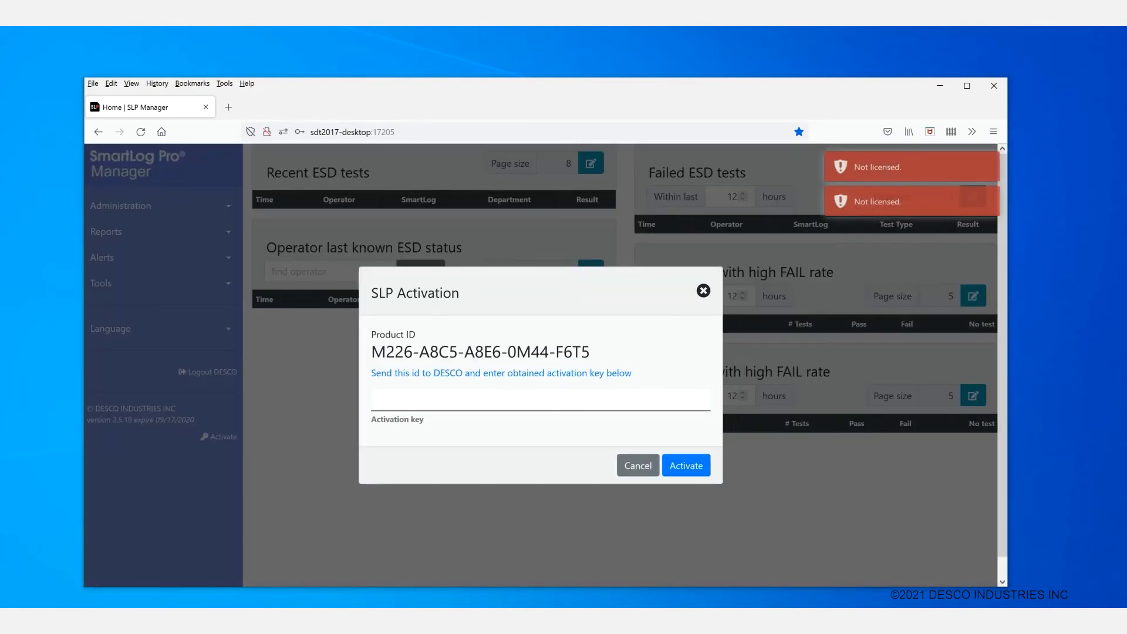
left_click(539, 397)
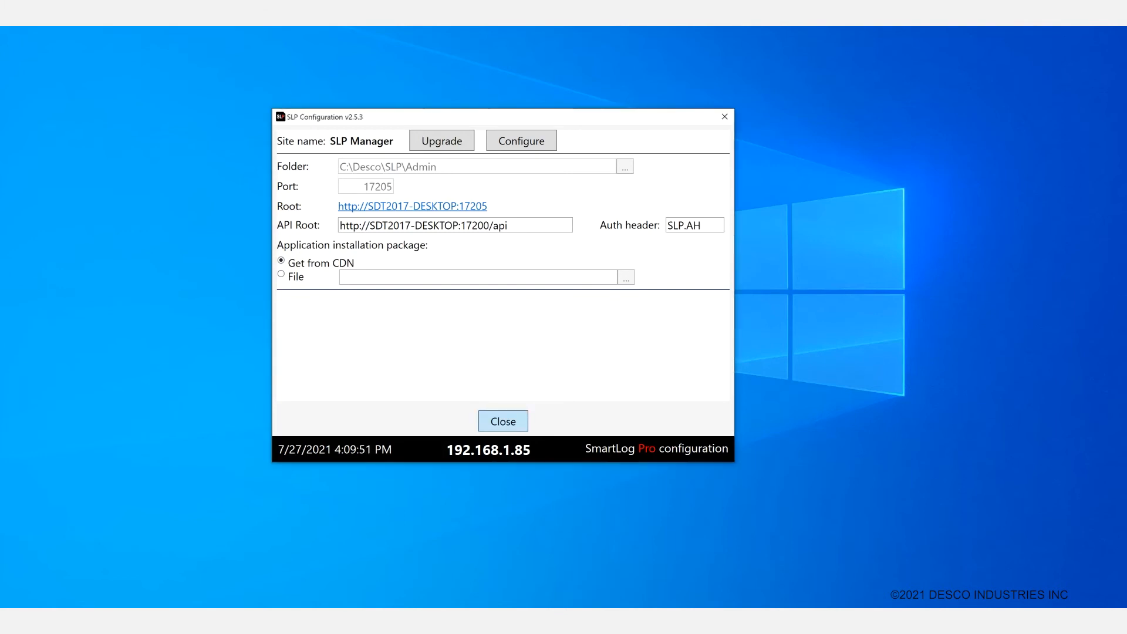
Step: Close the SLP Manager dialog to return to the main SLP Configuration menu
left_click(521, 141)
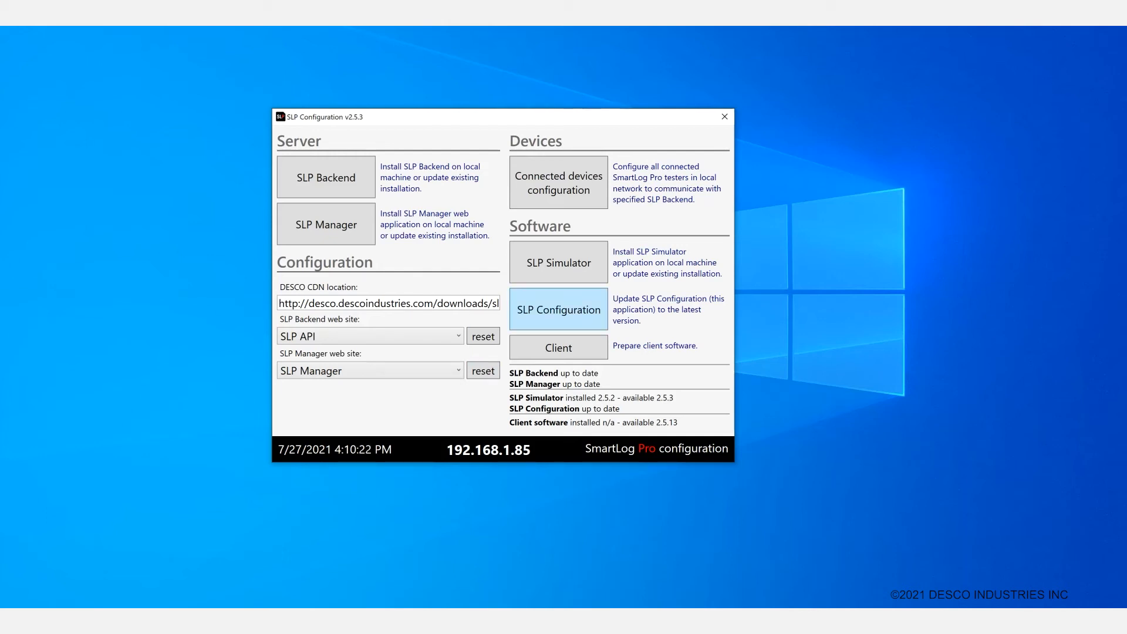
left_click(557, 262)
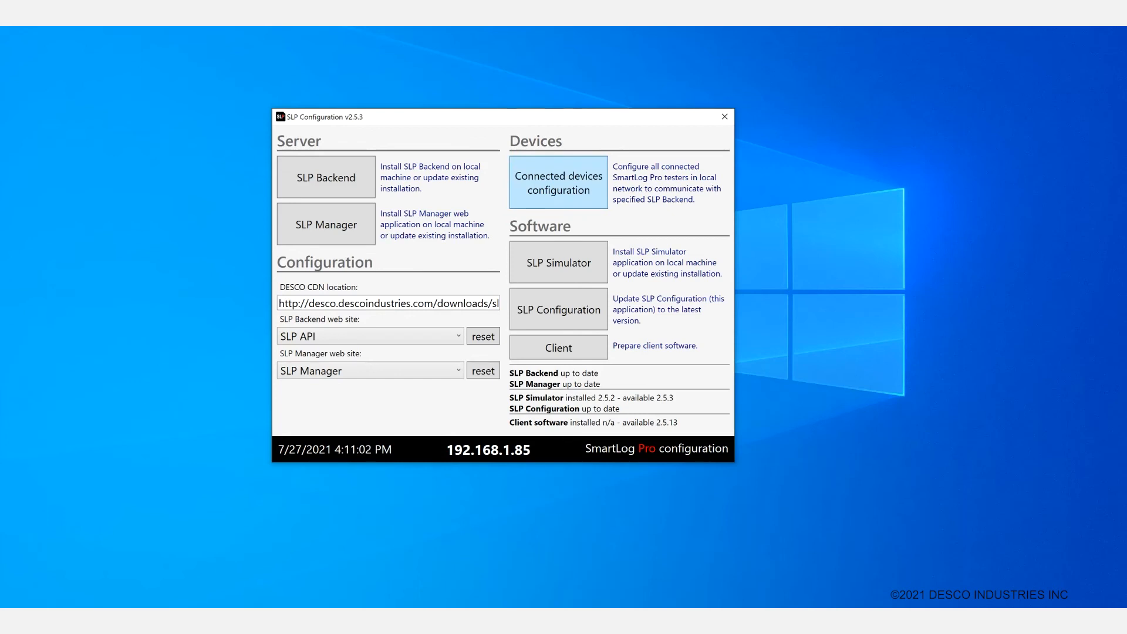
left_click(557, 182)
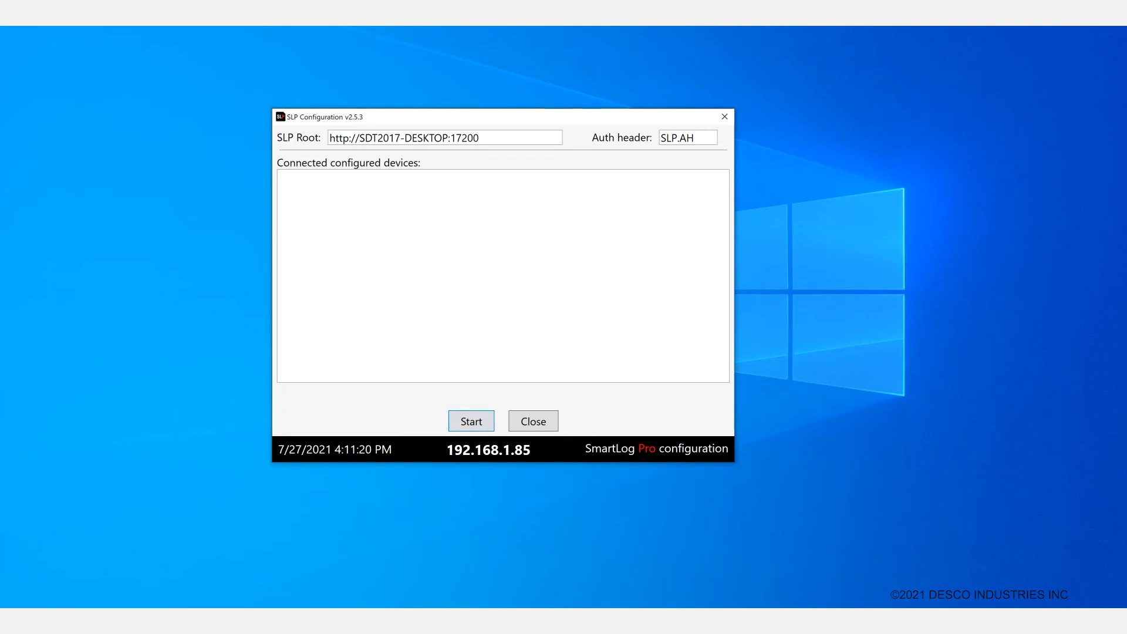
left_click(470, 420)
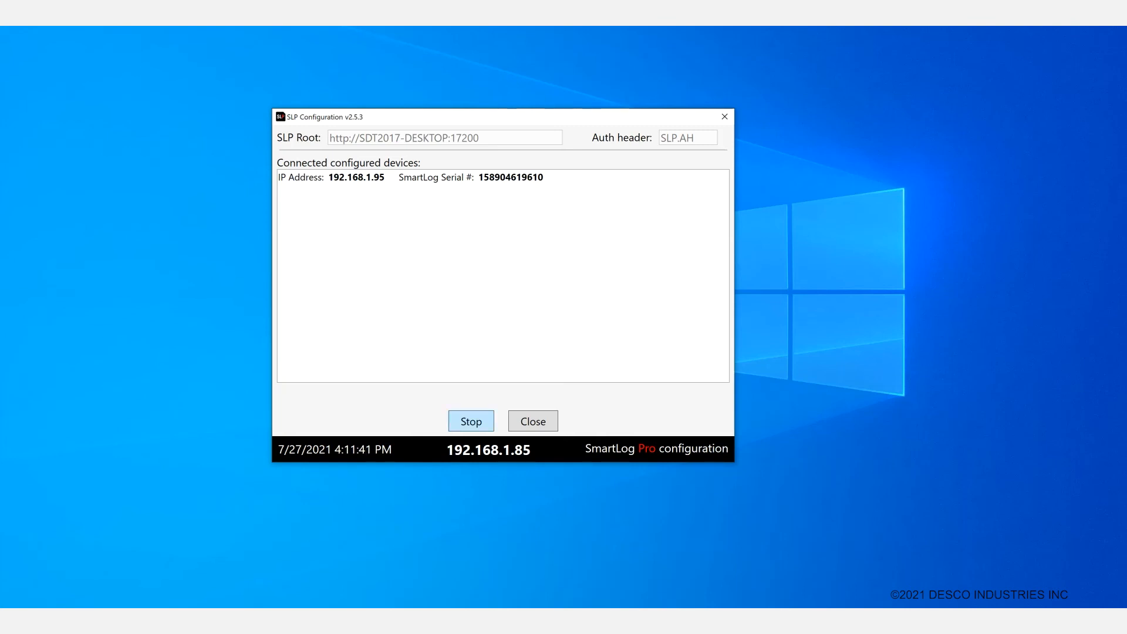
left_click(470, 420)
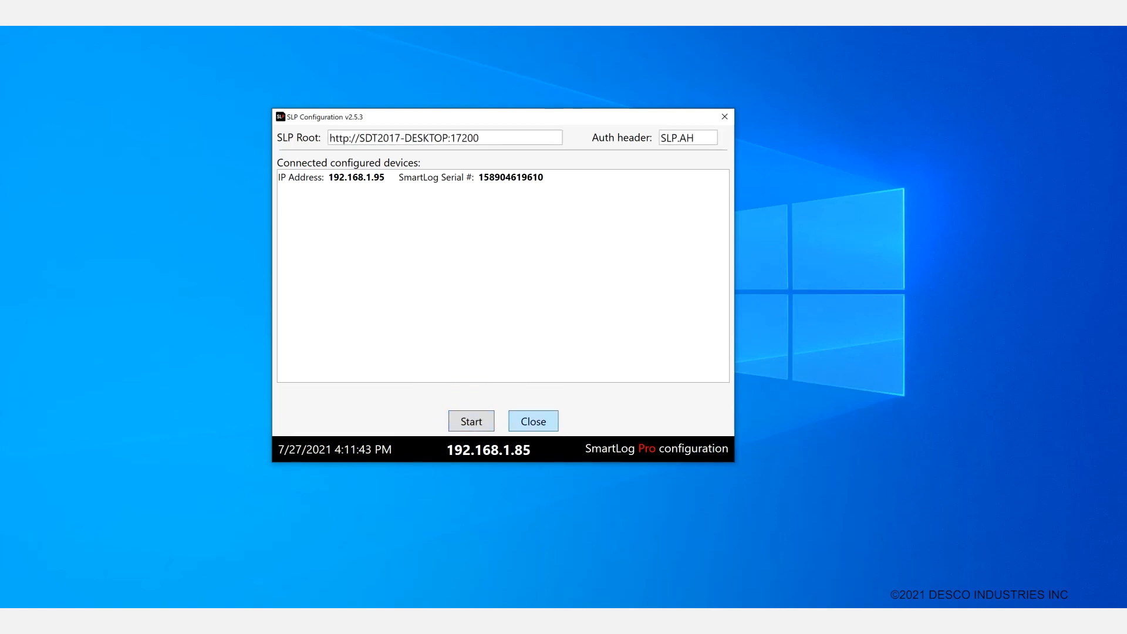
left_click(471, 420)
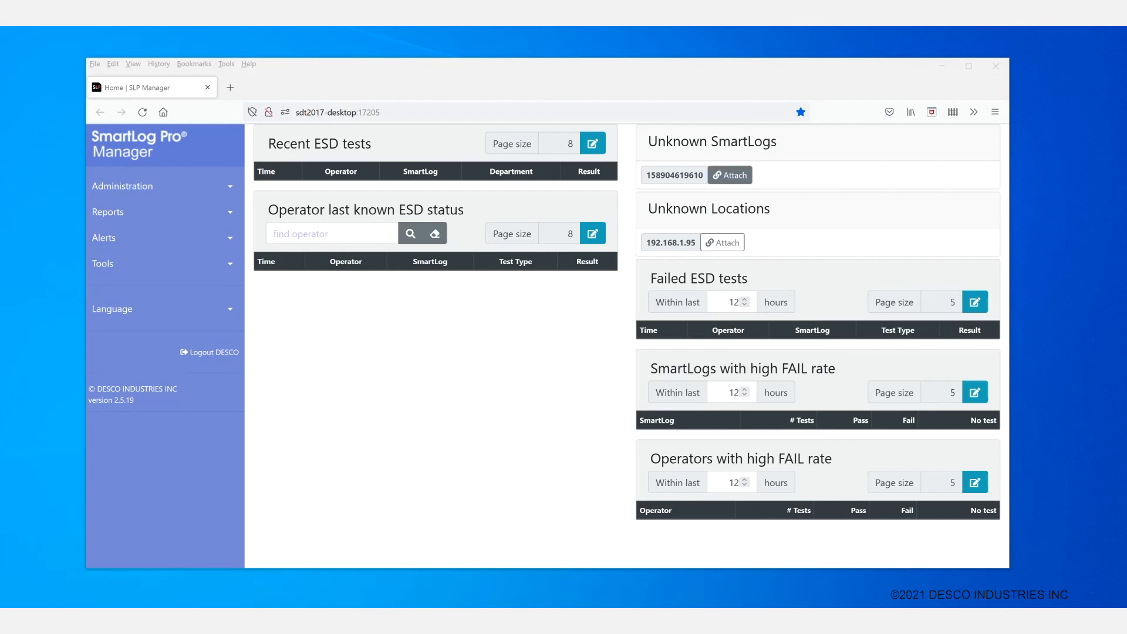
left_click(729, 175)
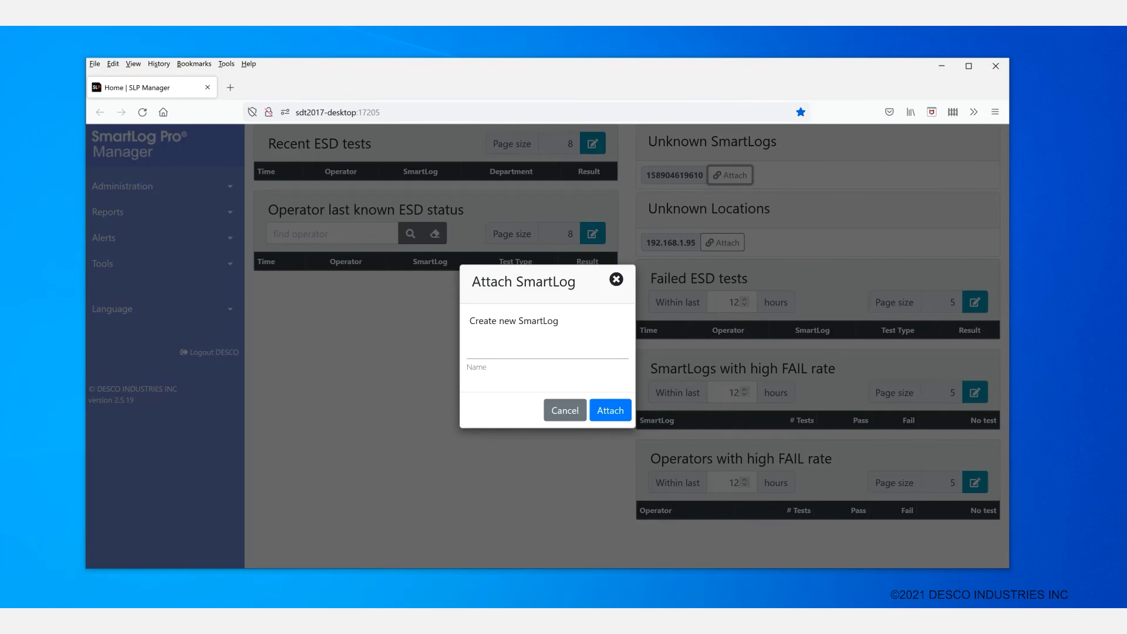
type("T")
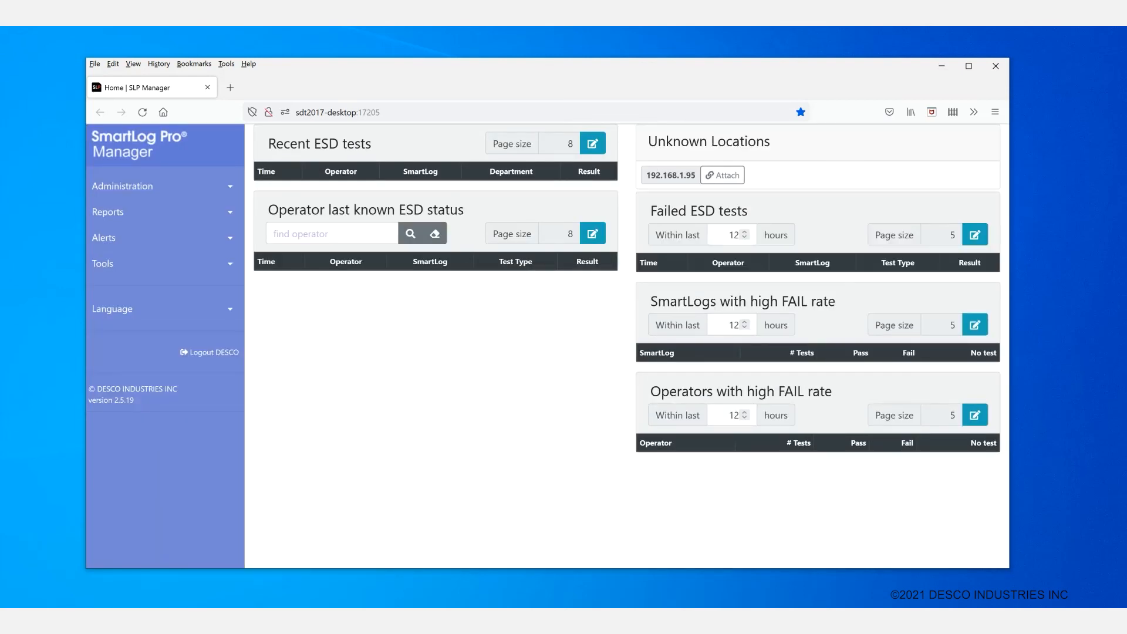
left_click(122, 185)
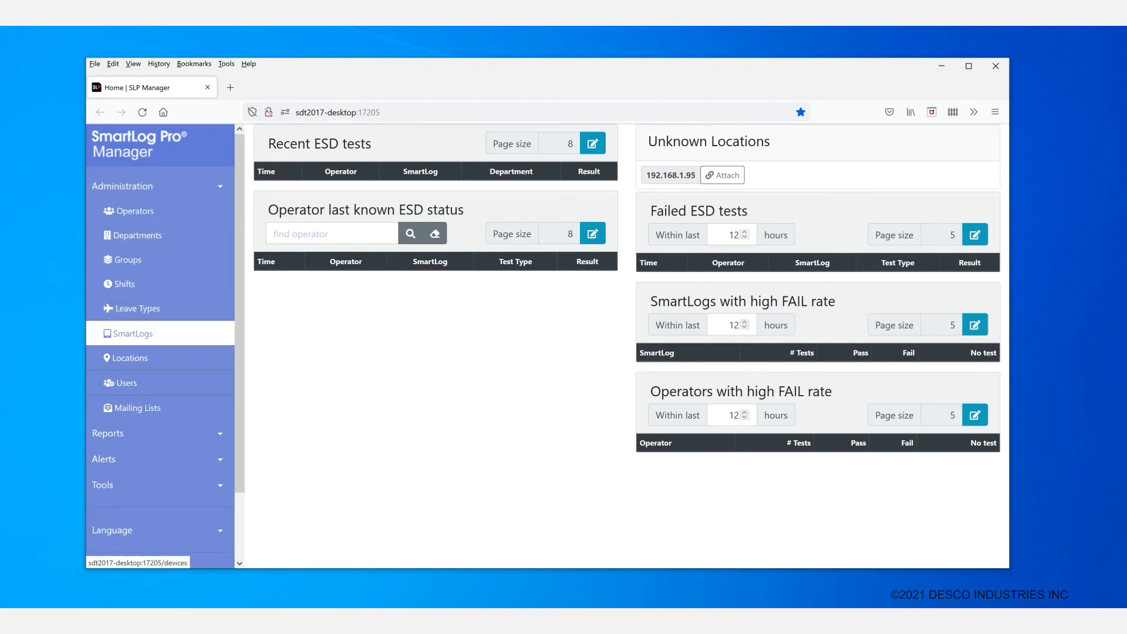
left_click(132, 332)
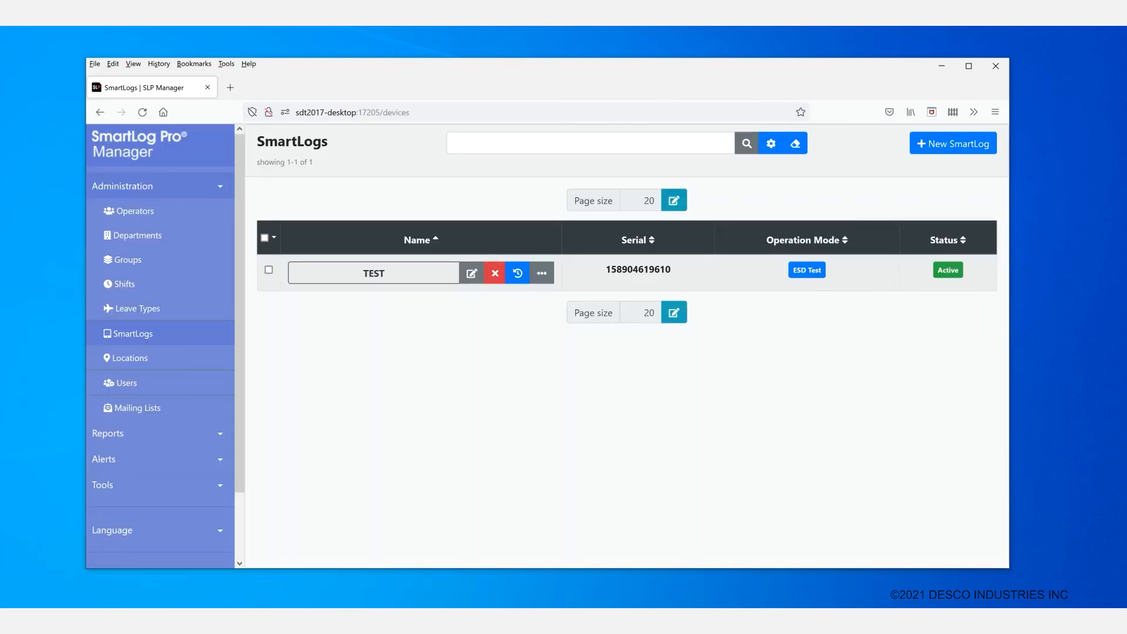